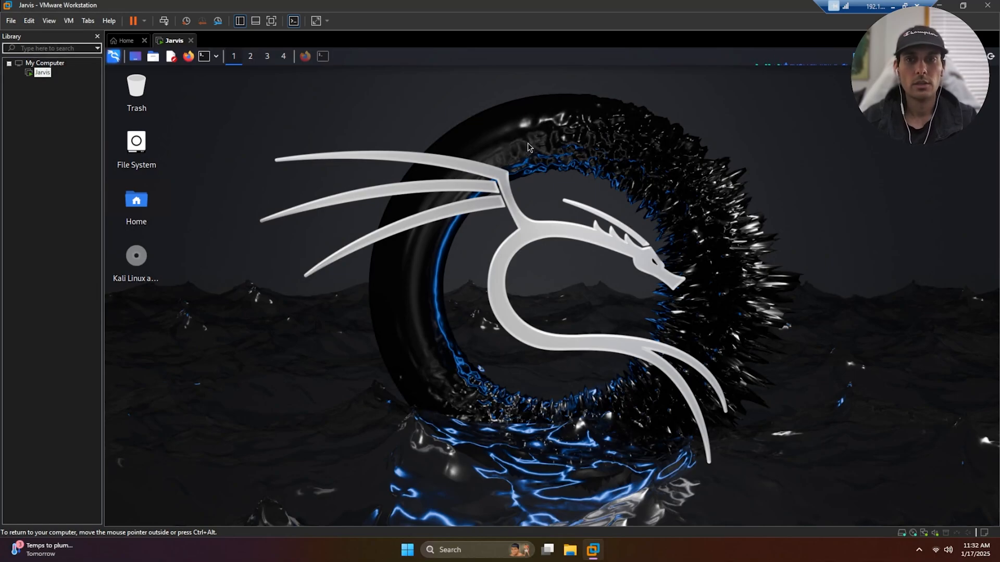
mouse_move(523, 118)
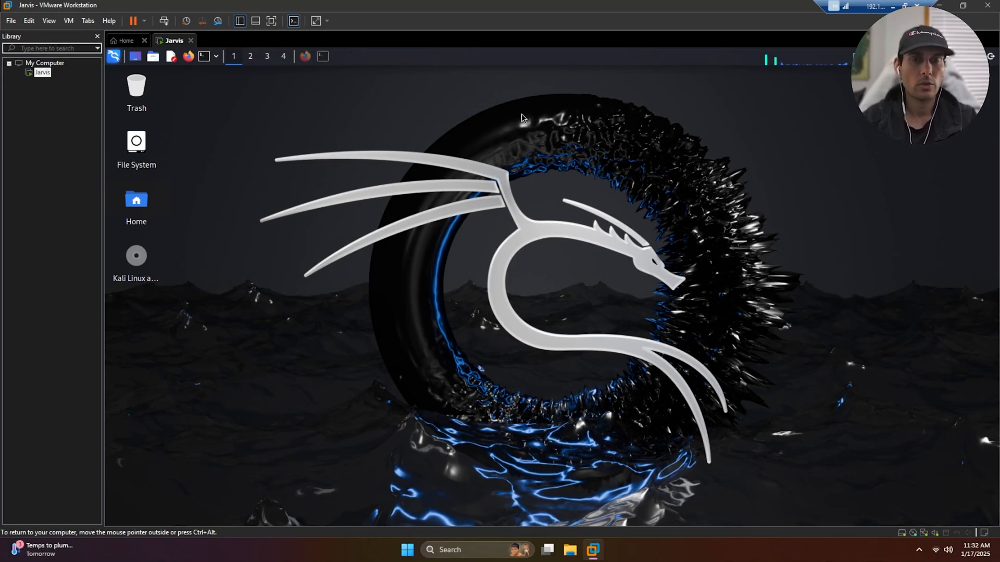
mouse_move(478, 160)
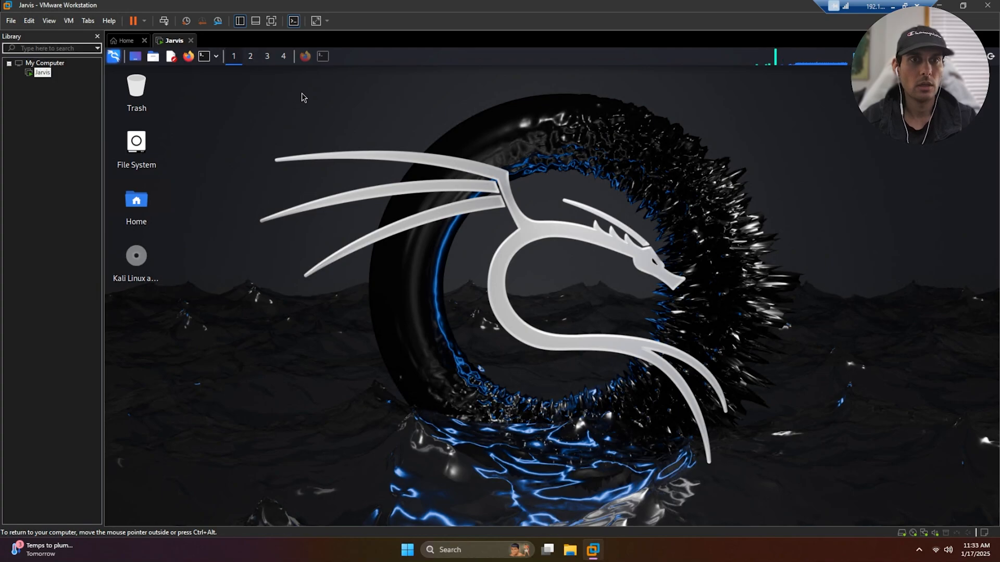
mouse_move(277, 174)
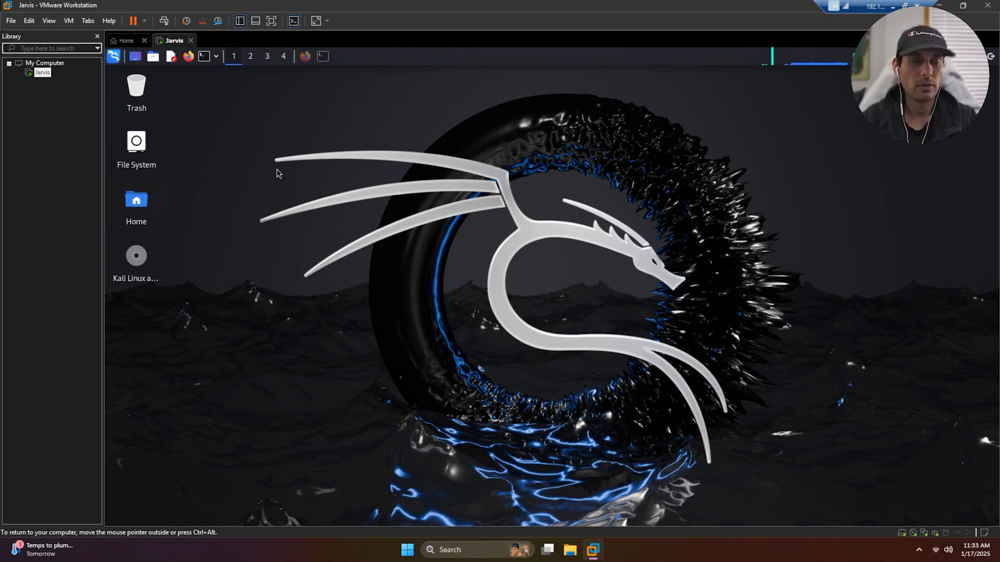
mouse_move(231, 98)
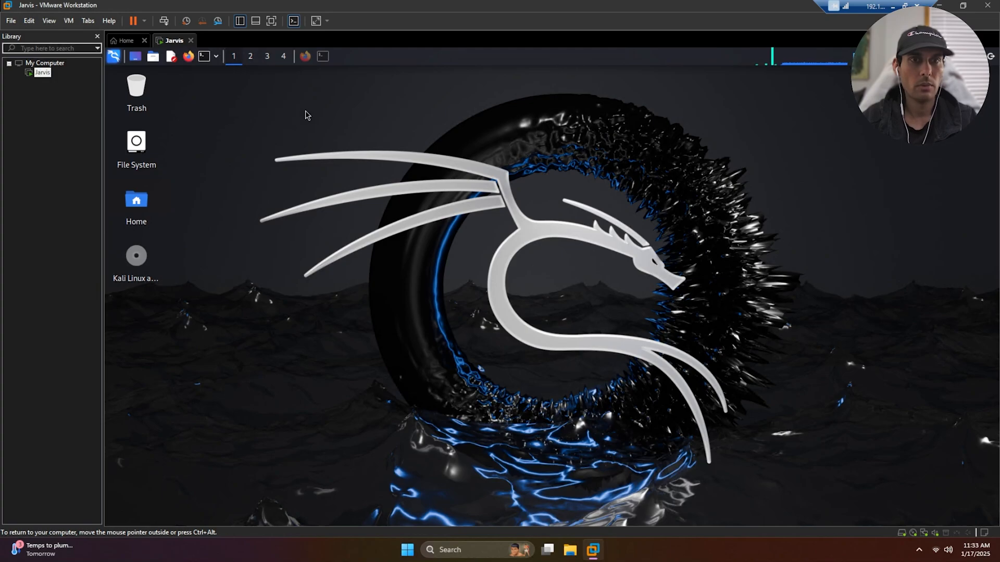
From Google, reach the WebGoat v2023.8 GitHub release and its webgoat-2023.8.jar asset.
click(305, 57)
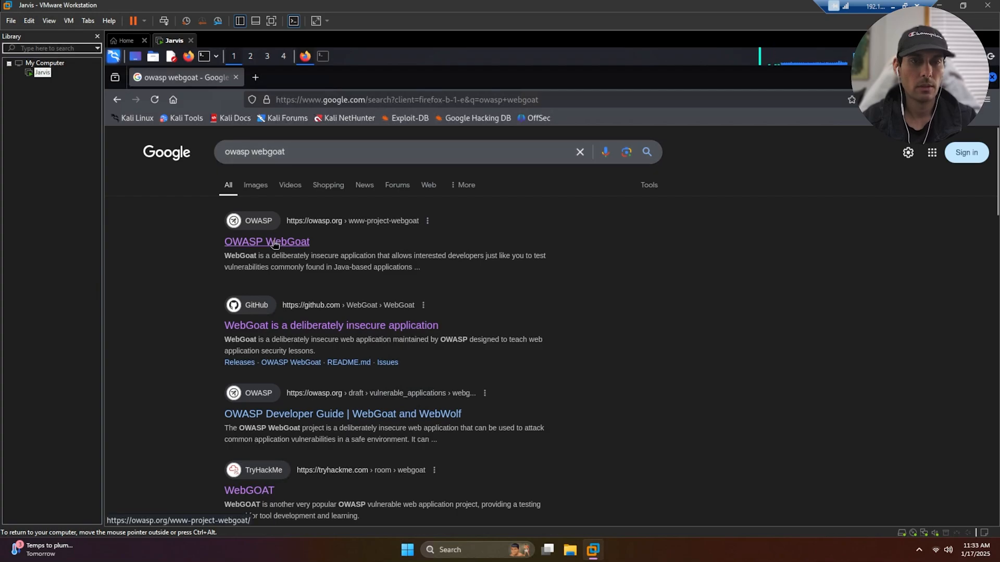
click(267, 240)
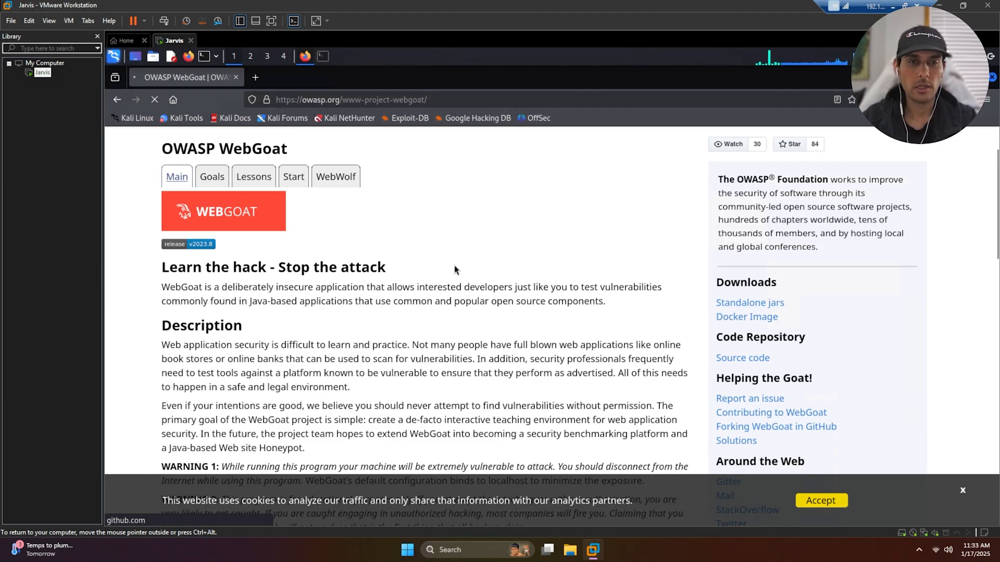
click(188, 243)
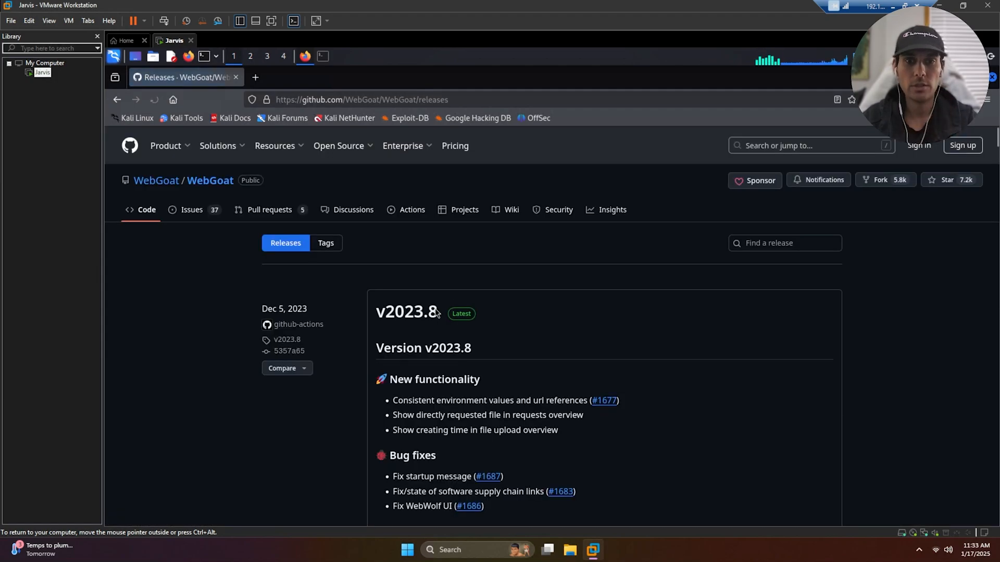
mouse_move(406, 311)
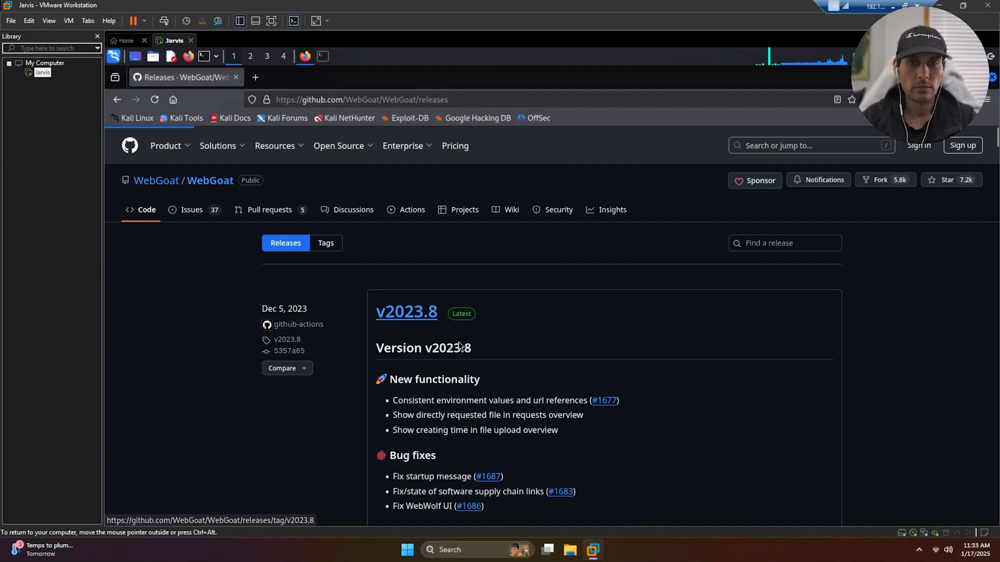
click(406, 312)
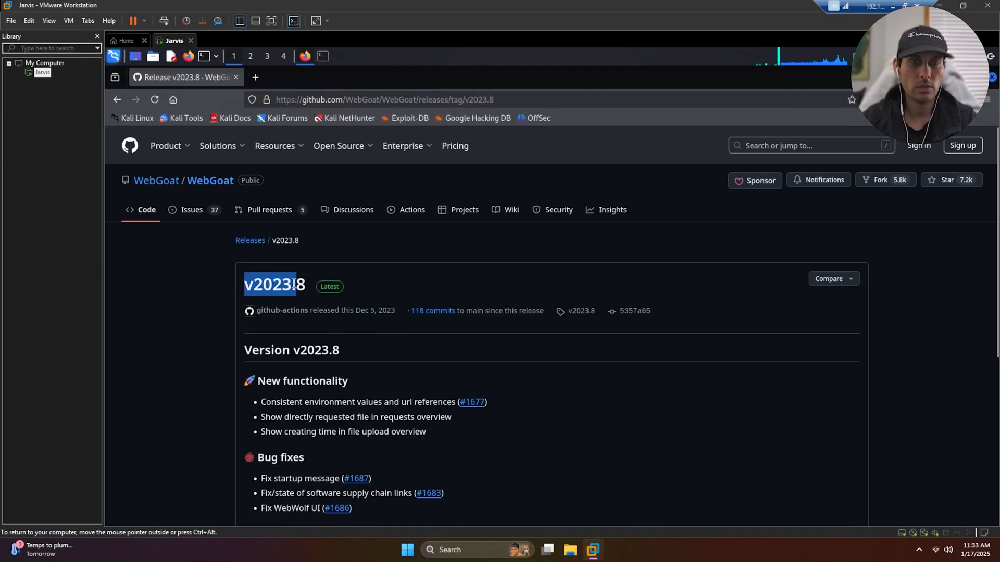
scroll(down, 3)
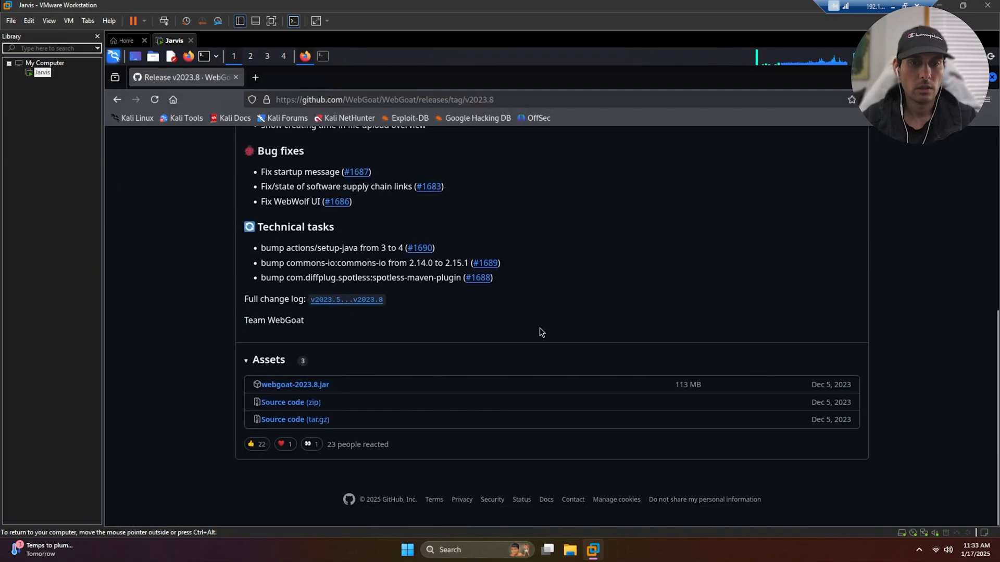
mouse_move(294, 384)
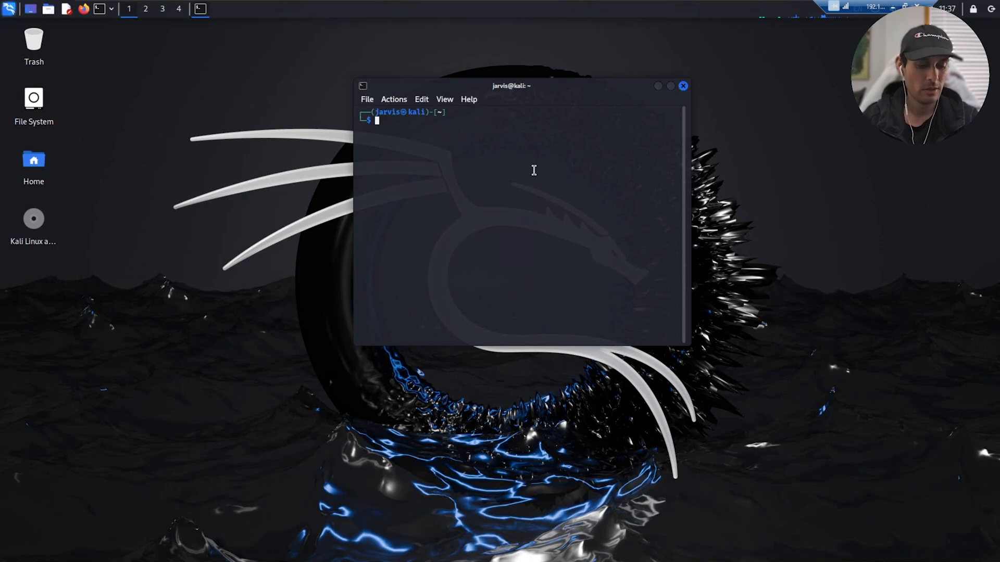
In Downloads, run java -jar webgoat-2023.8.jar and grab the local WebGoat address from the log.
text(cd Downloads)
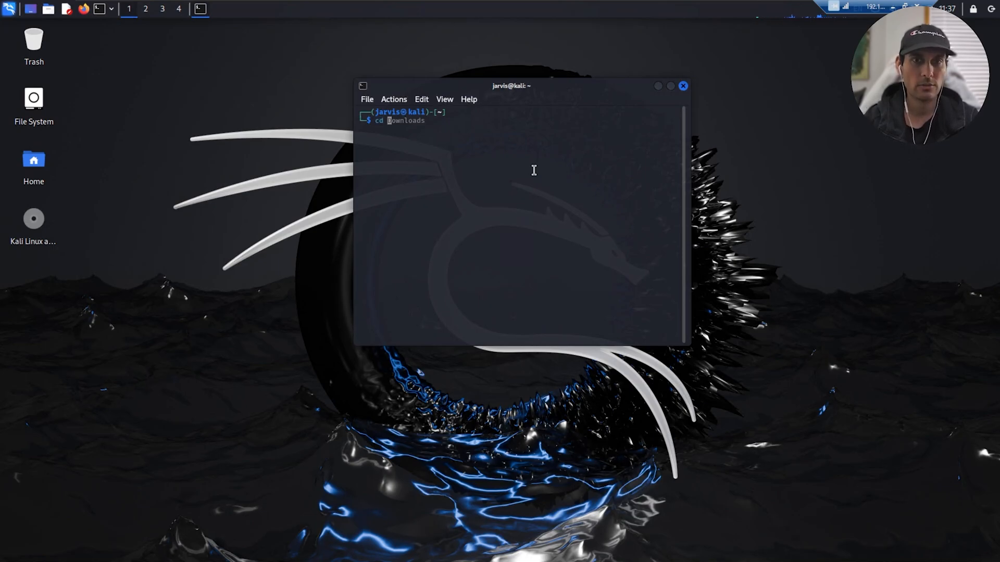
key(Tab)
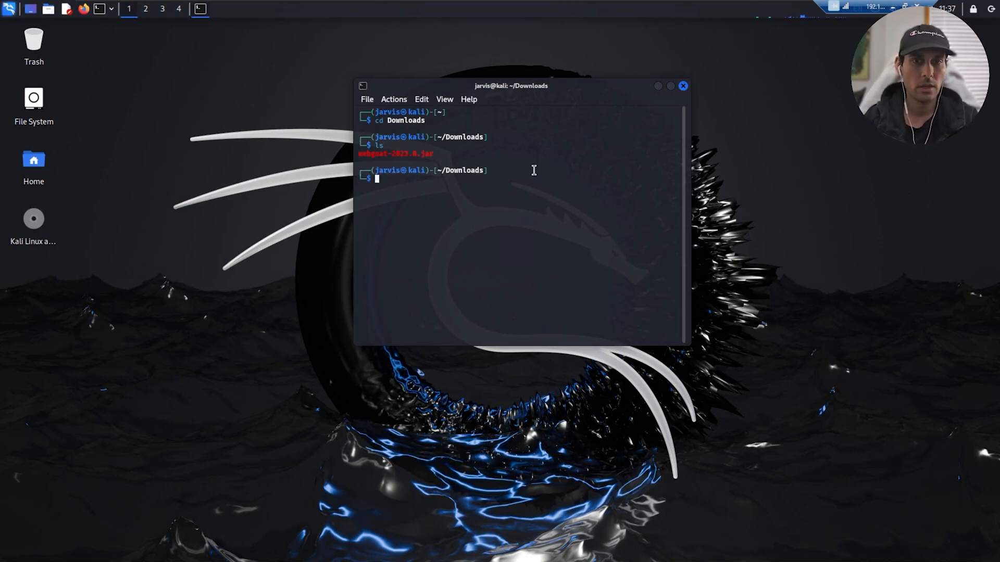
text(java -jar webgoat-2023.8.jar)
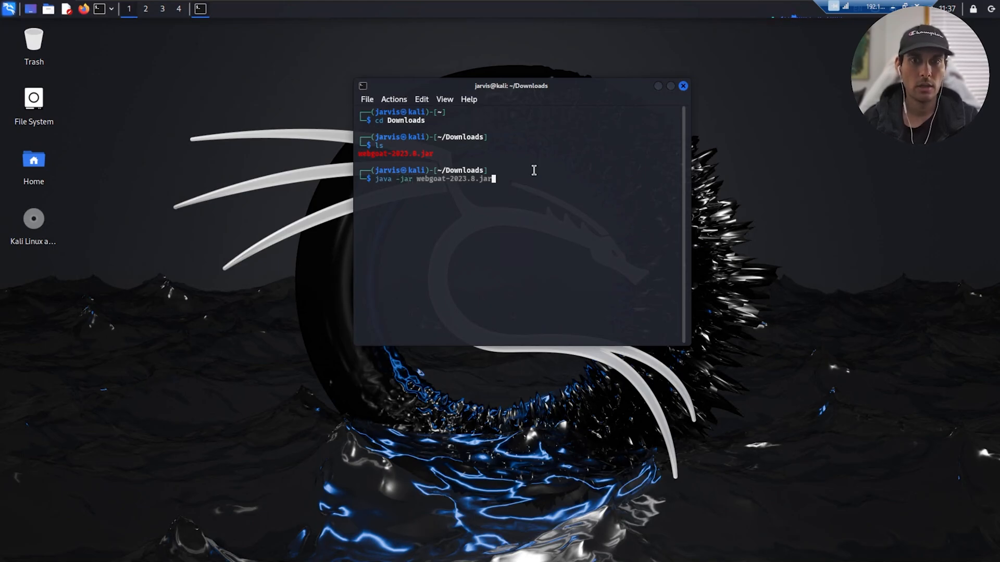
key(Return)
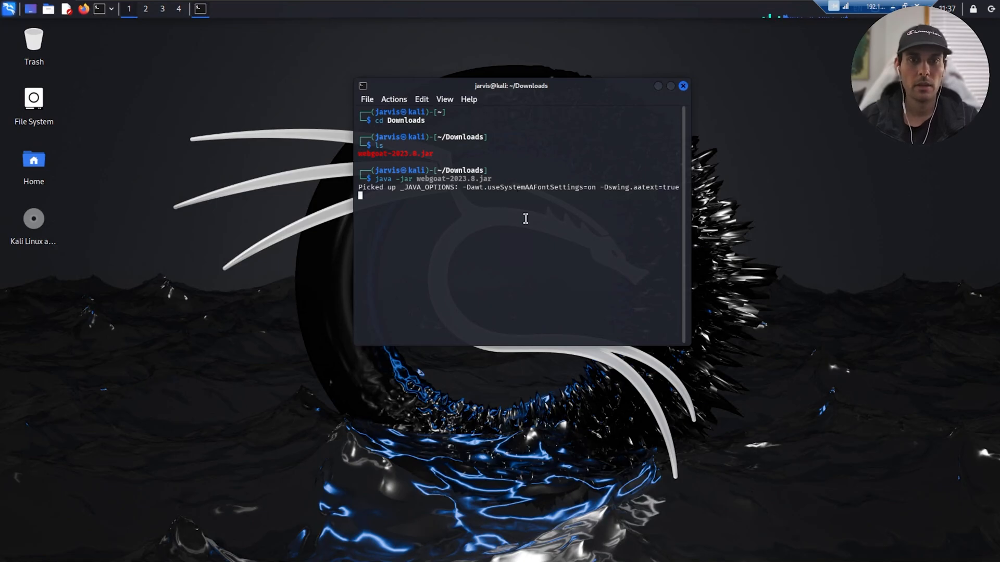
mouse_move(538, 163)
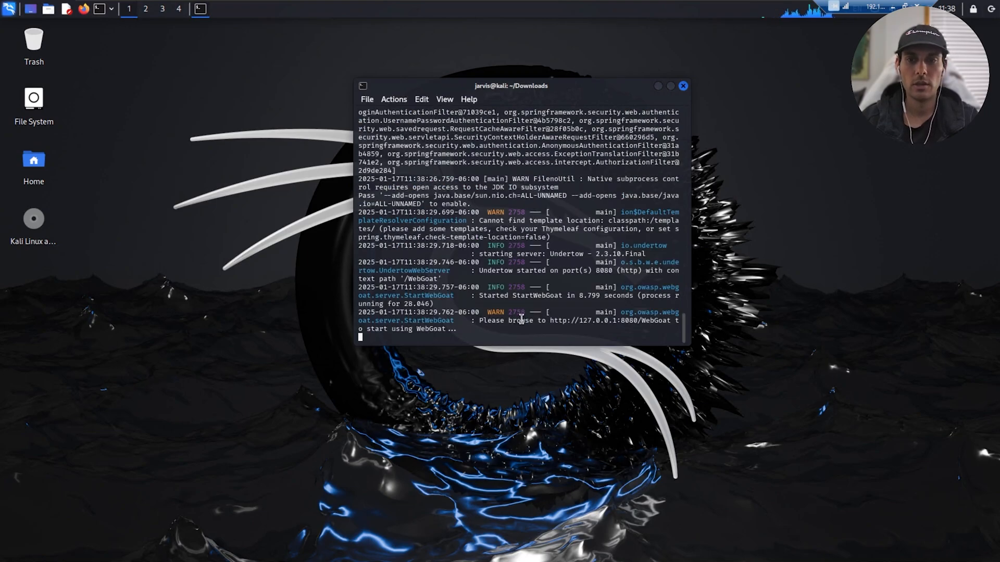
drag(480, 320, 670, 320)
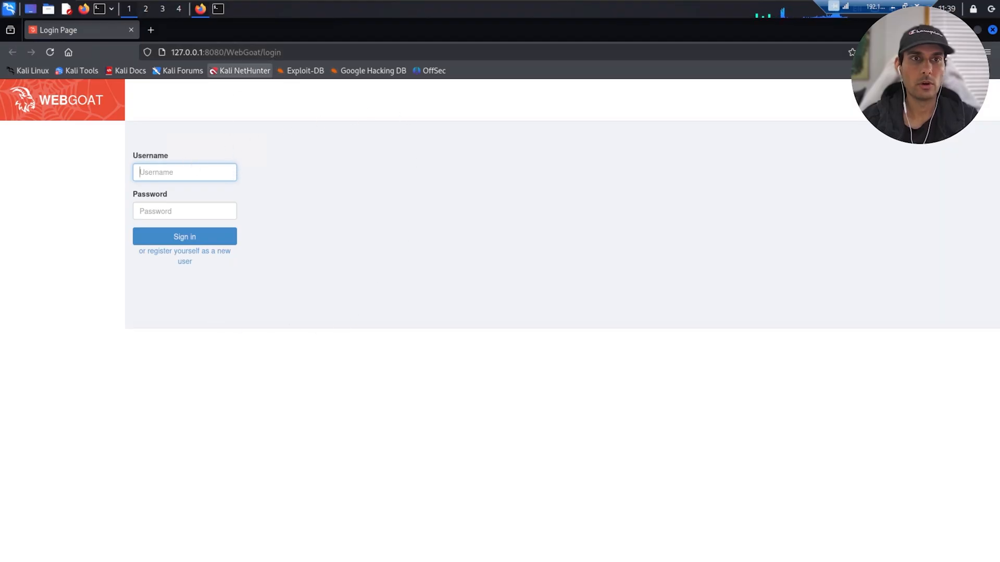
click(226, 52)
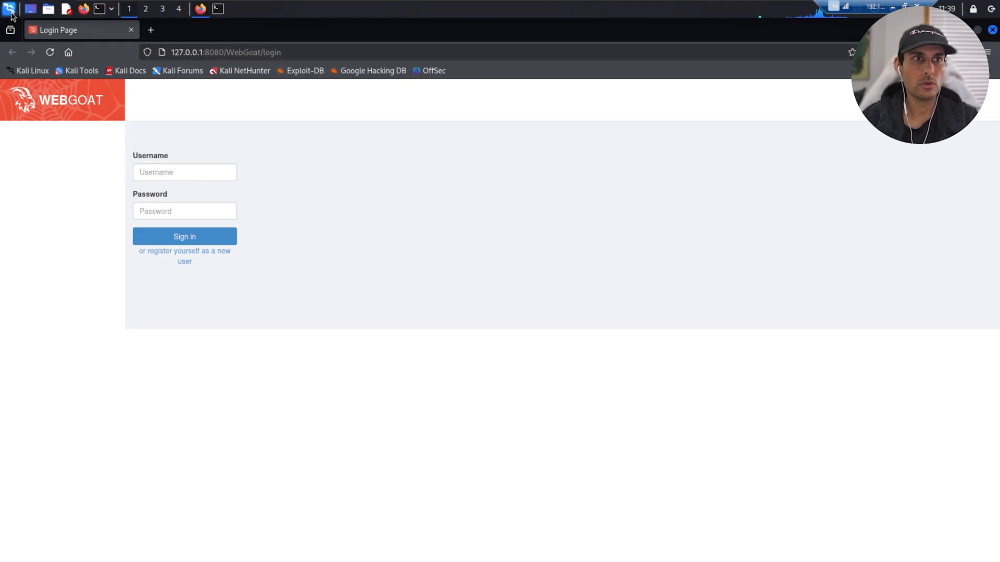
Launch ZAP from the app launcher without persisting the session, landing on the Welcome page.
click(10, 9)
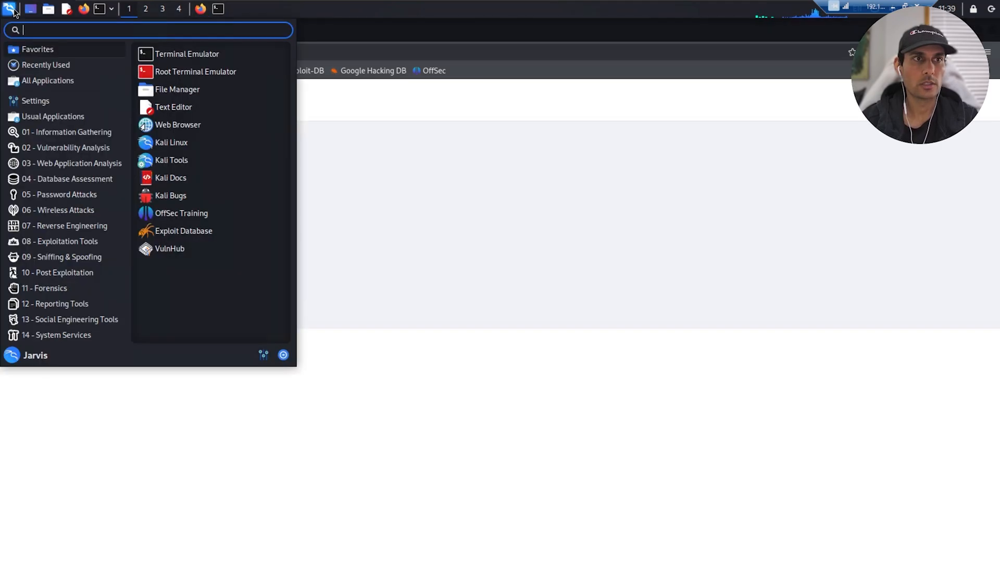
text(zap)
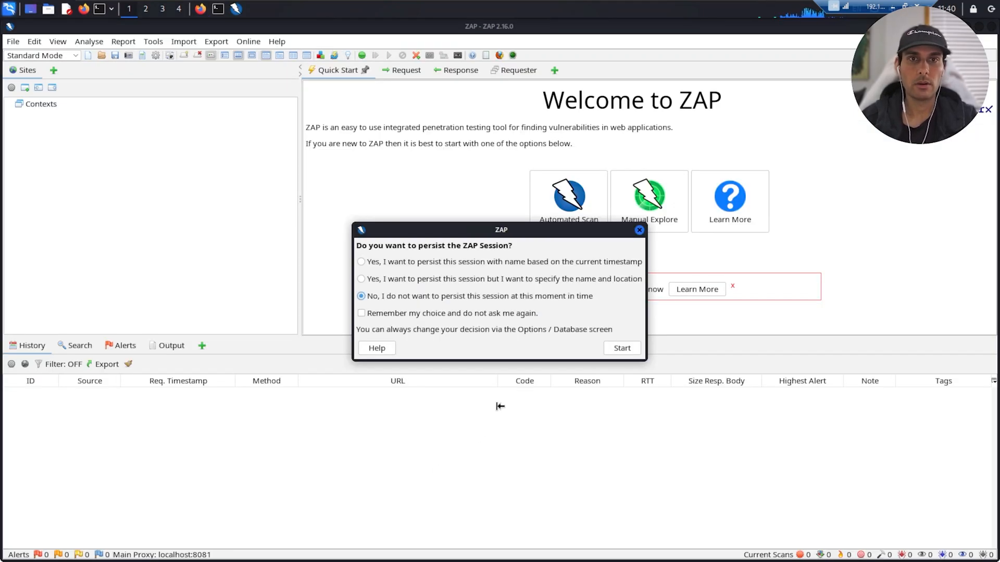
mouse_move(473, 230)
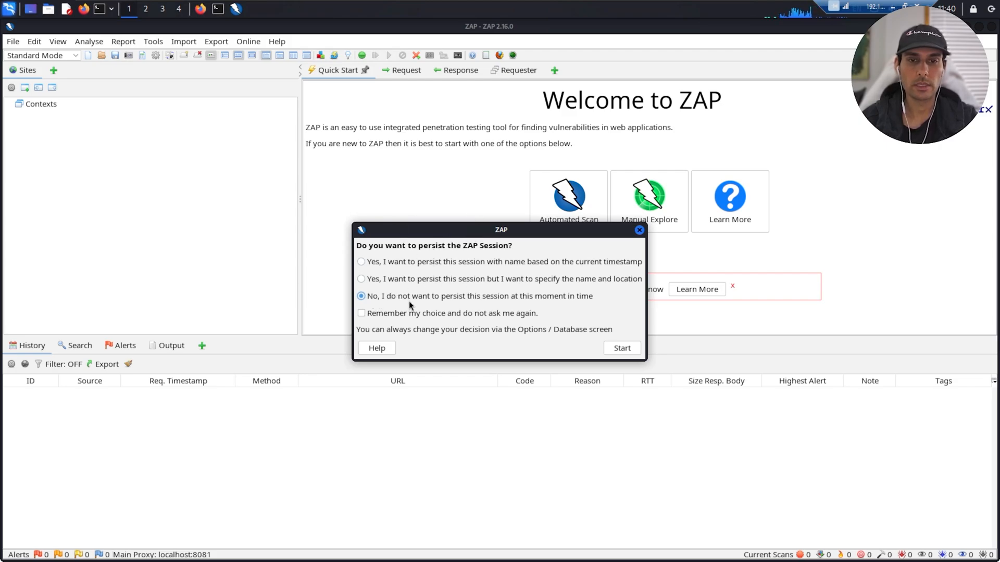
click(620, 348)
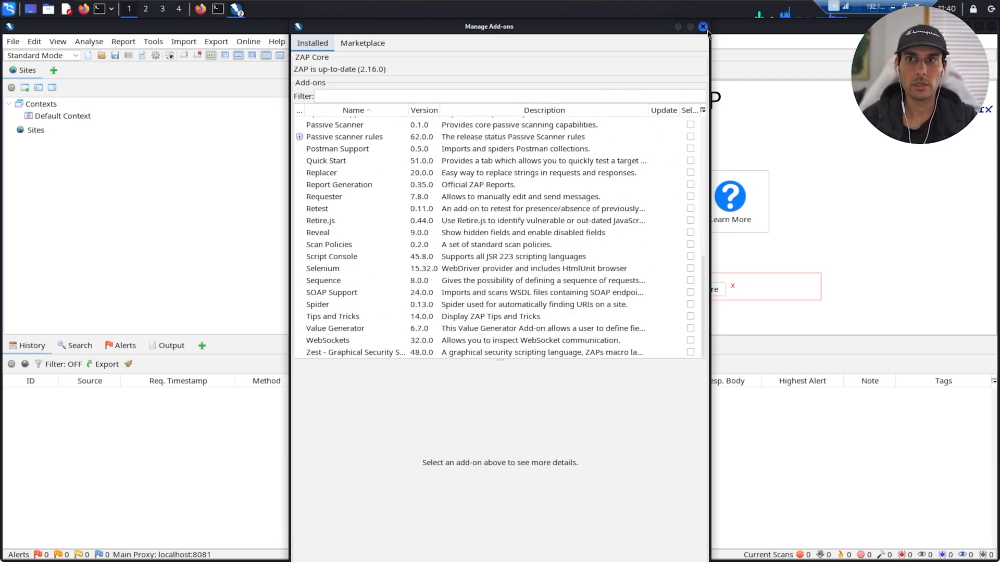
click(703, 26)
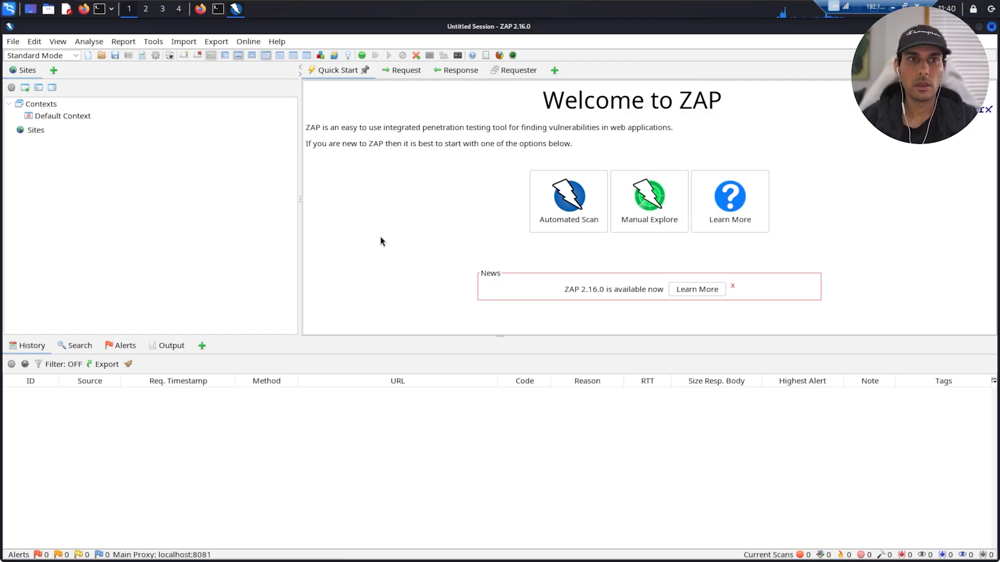
mouse_move(541, 217)
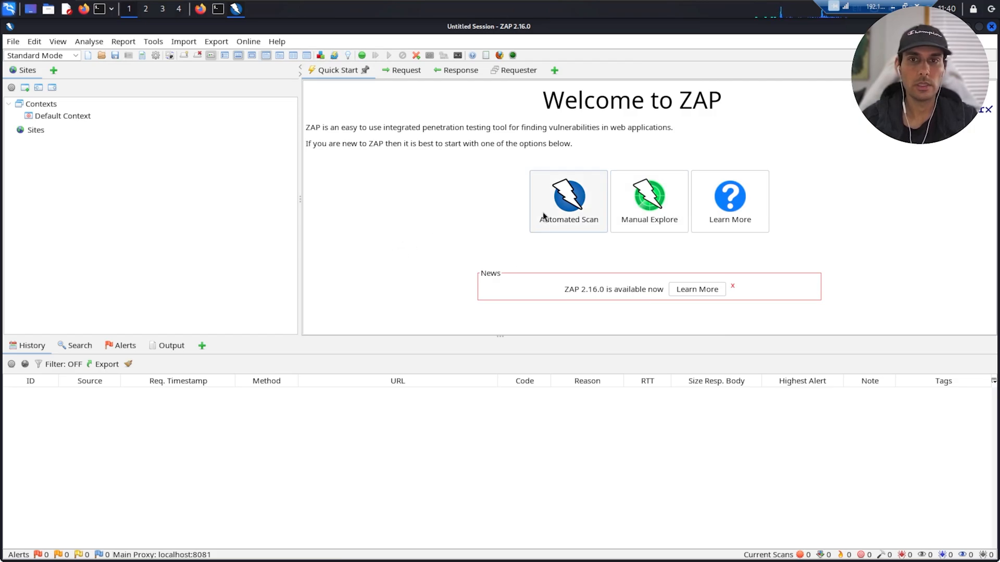
click(568, 201)
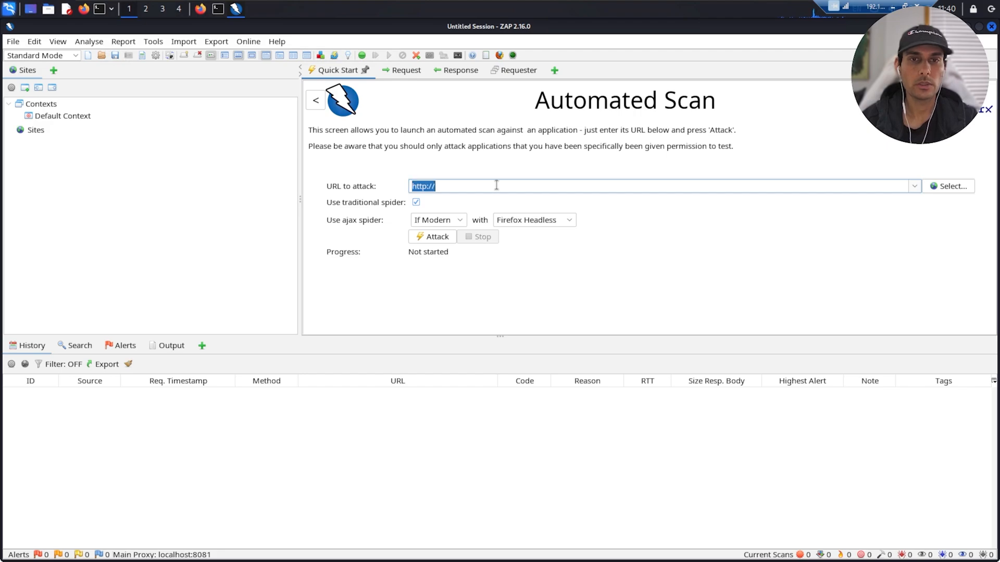
text(http://127.0.0.1:8080/WebGoat/login)
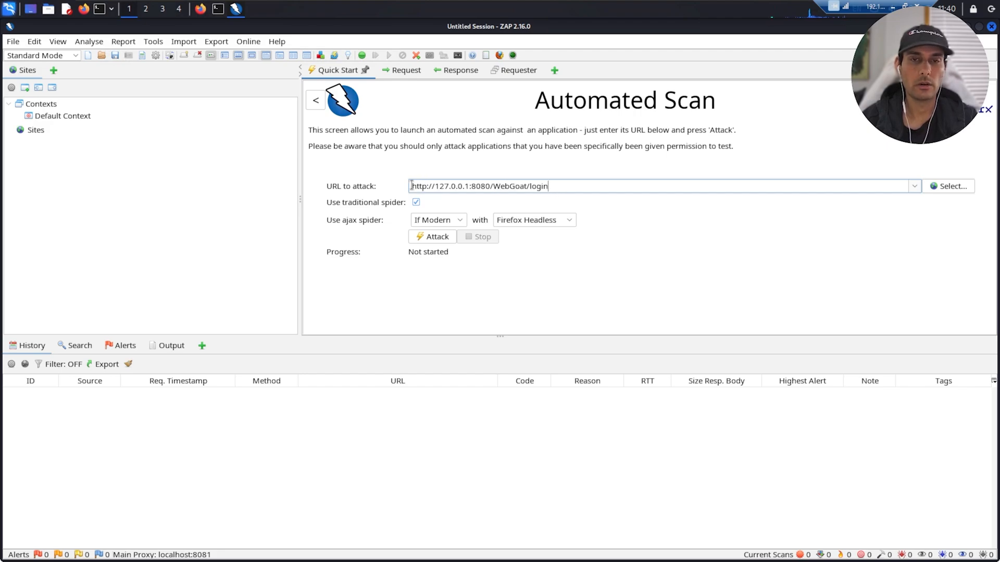
triple_click(478, 185)
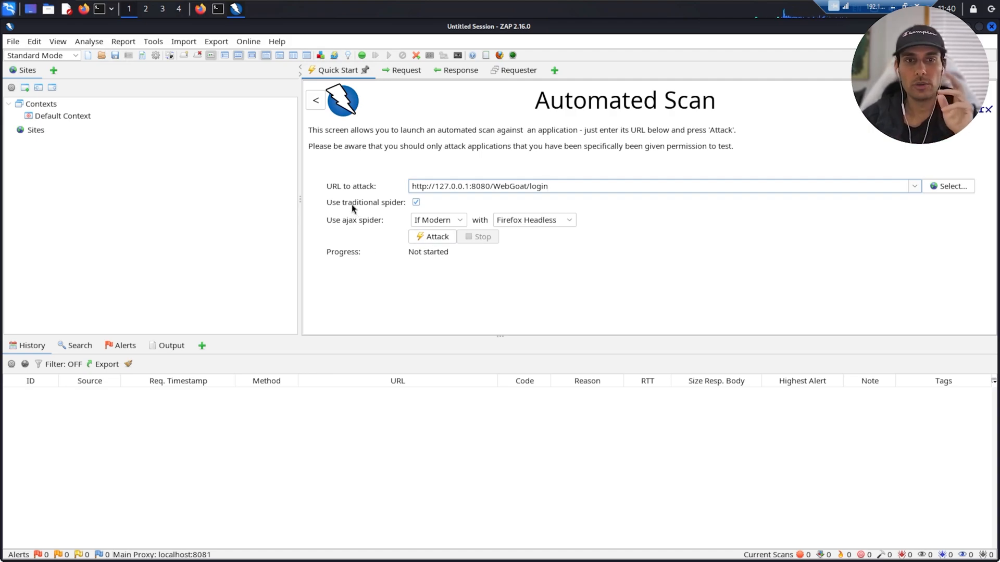
mouse_move(385, 210)
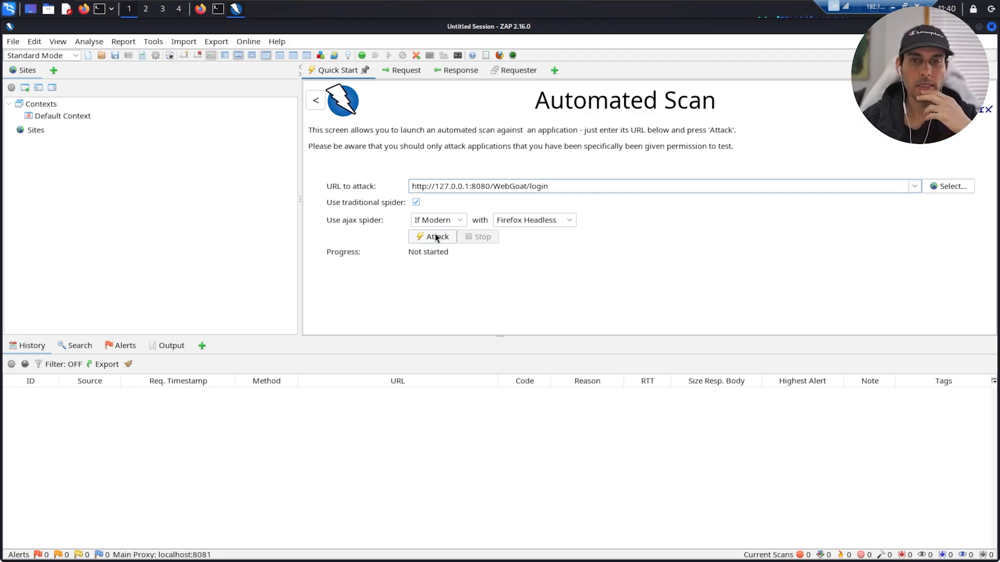
click(432, 236)
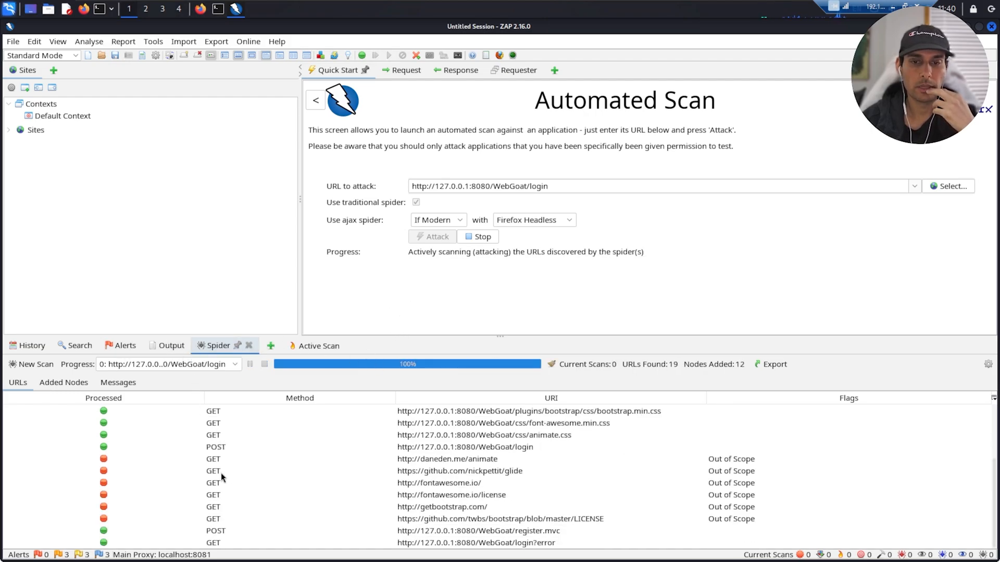
Watch the Active Scan tab as requests progress toward completion.
click(271, 345)
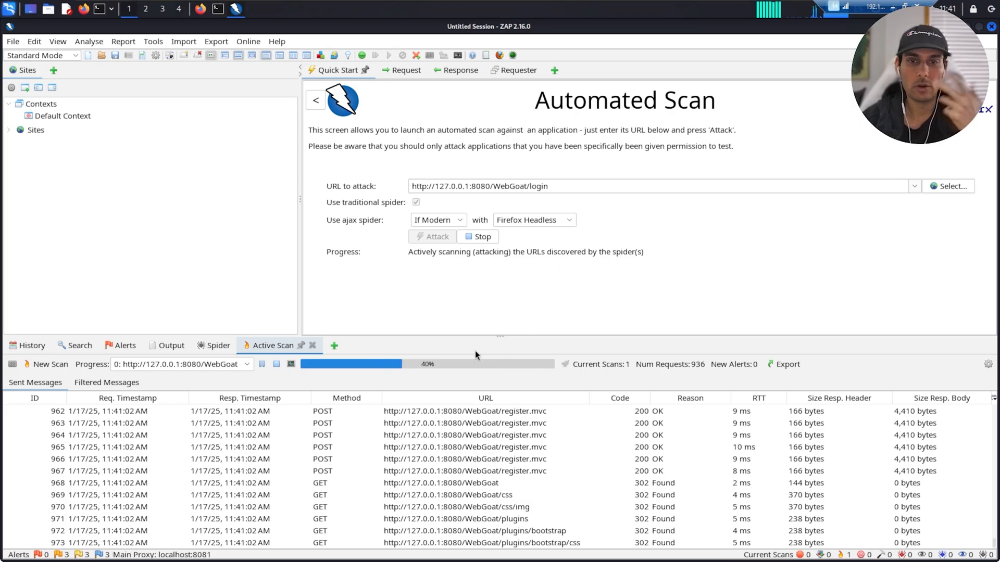
mouse_move(516, 357)
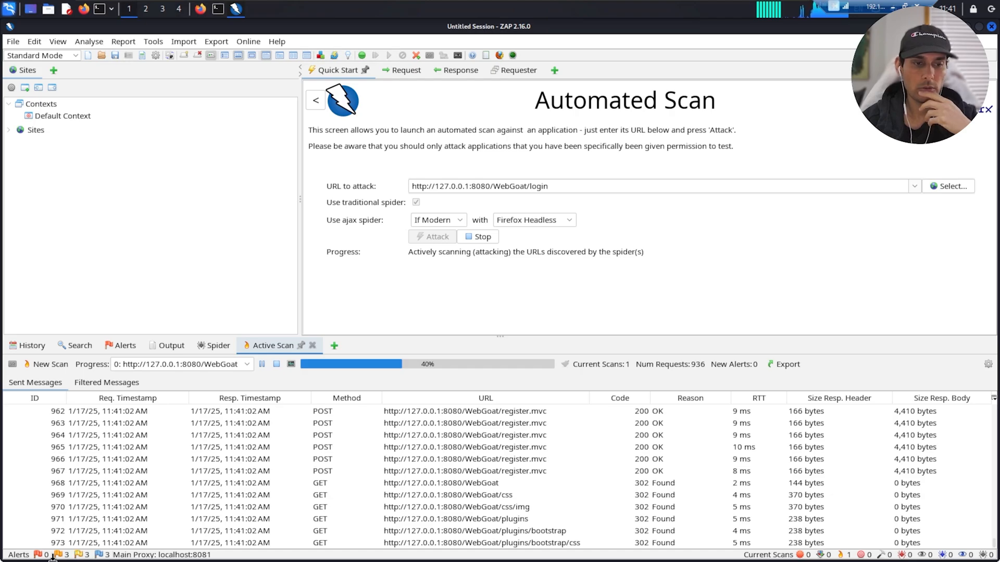
mouse_move(426, 380)
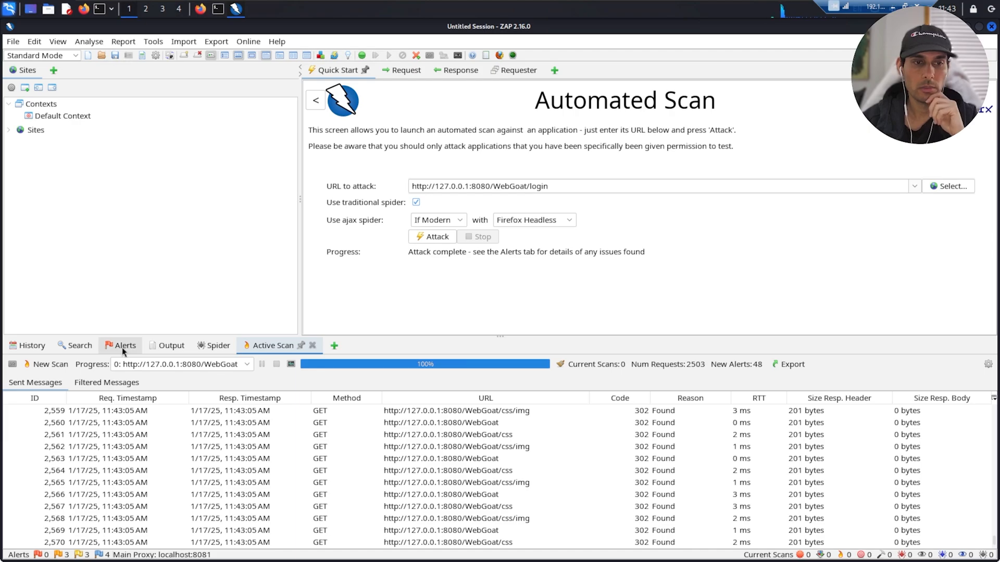
Read the Anti-CSRF Tokens, Anti-clickjacking Header and Cookie No HttpOnly Flag alert details.
click(124, 345)
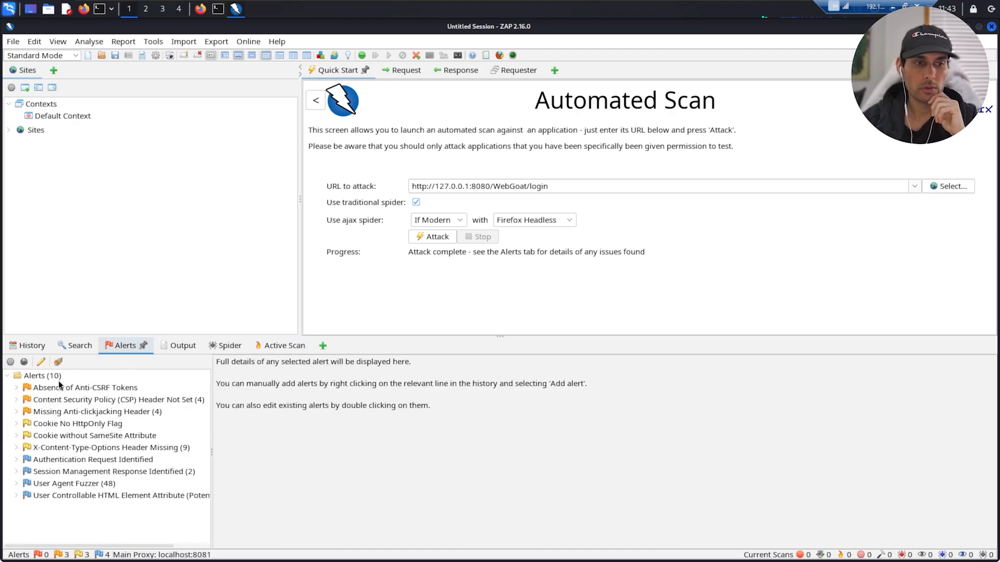
mouse_move(60, 384)
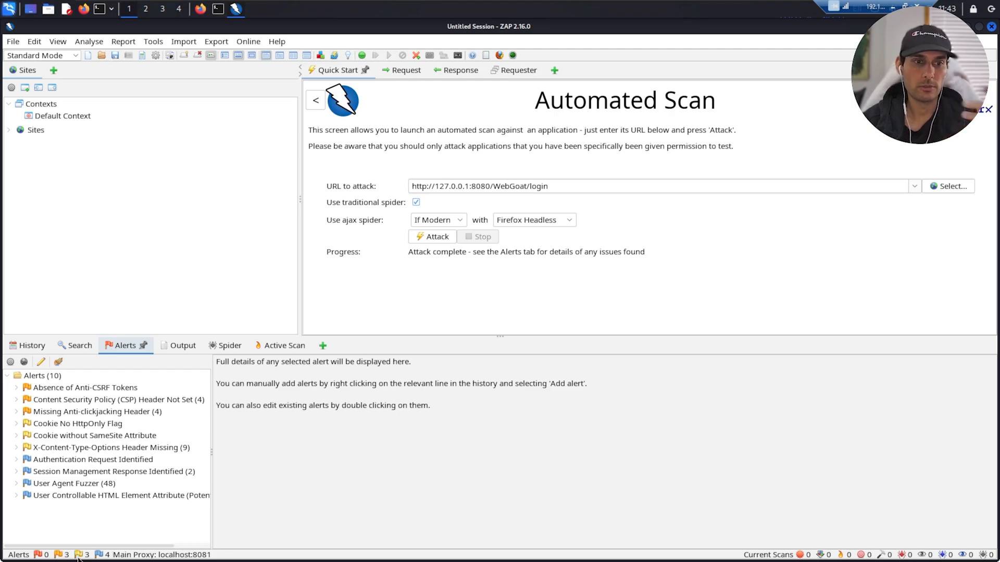
mouse_move(68, 554)
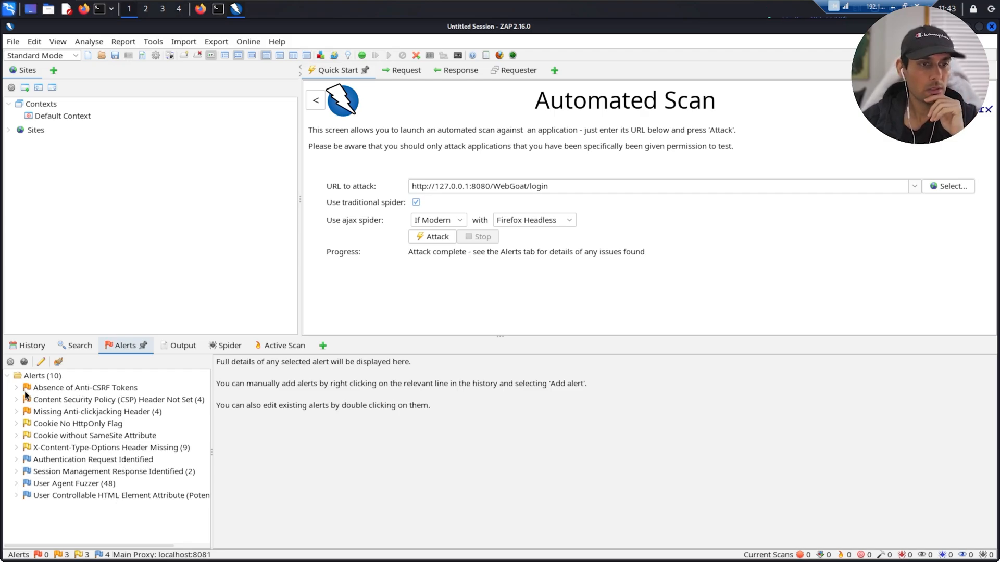
click(84, 388)
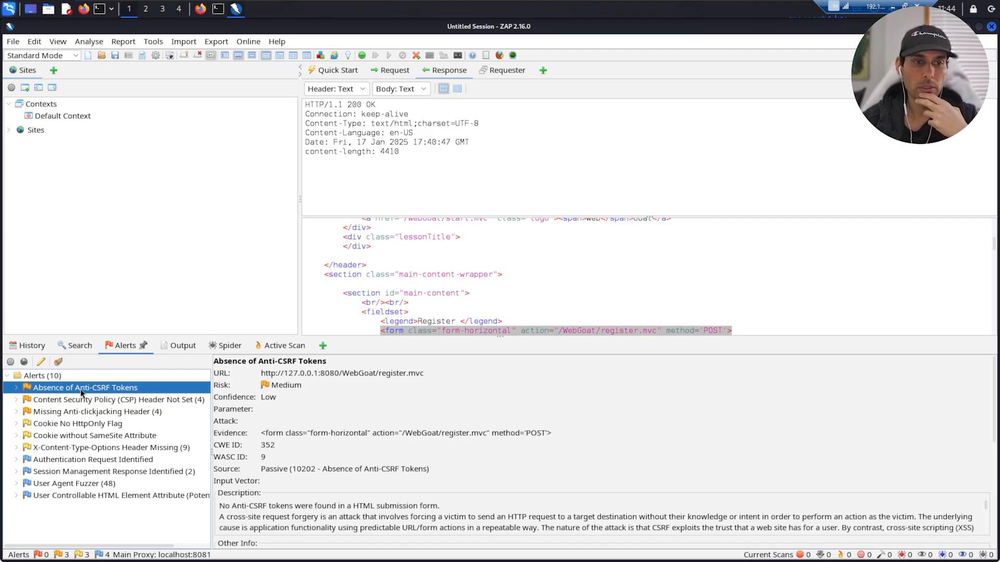
mouse_move(108, 432)
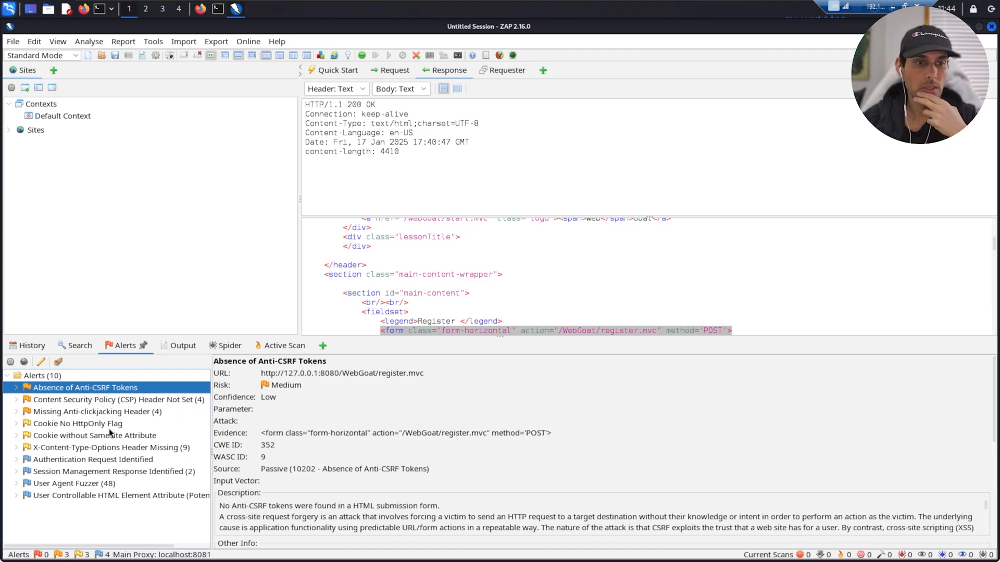
click(98, 412)
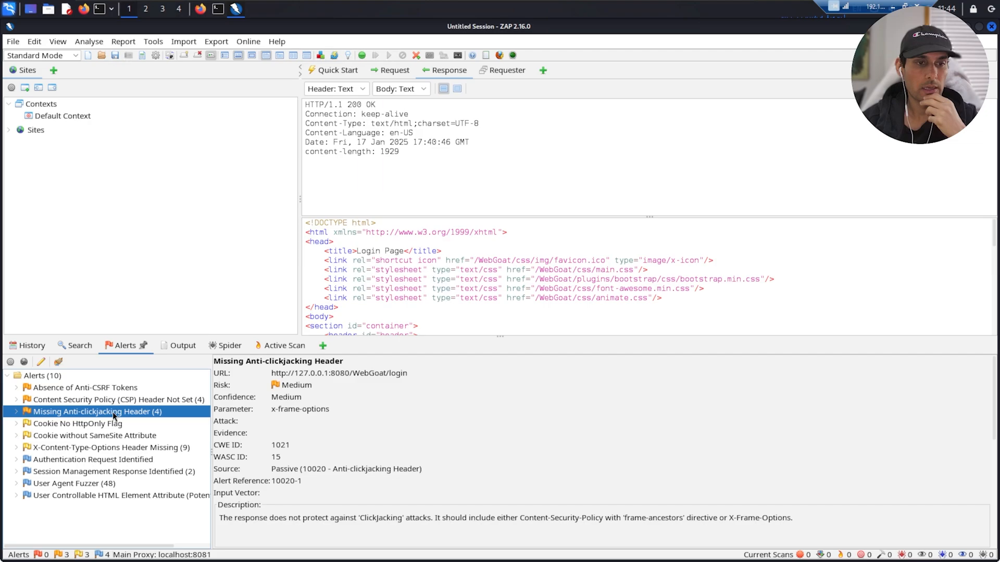
click(76, 424)
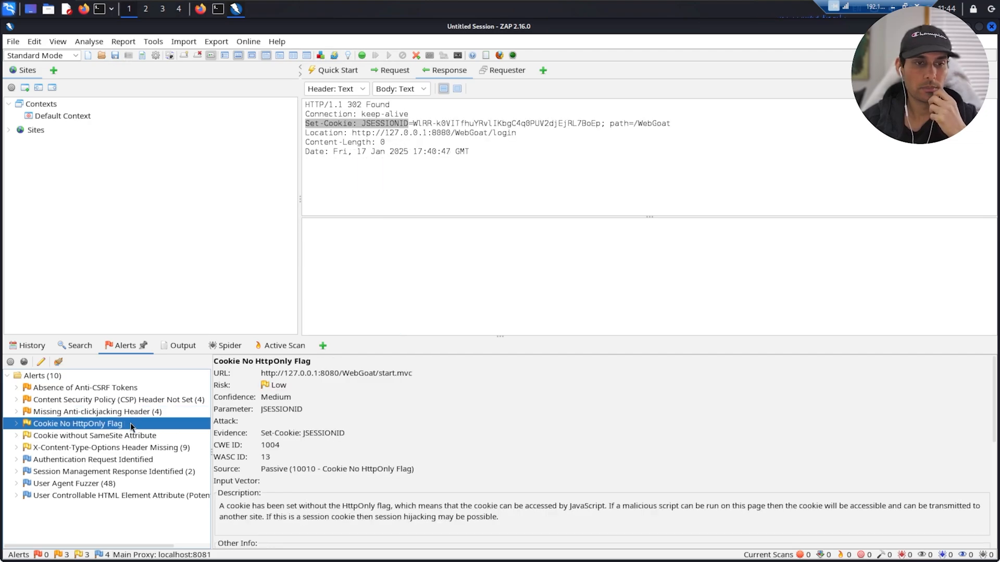
mouse_move(175, 408)
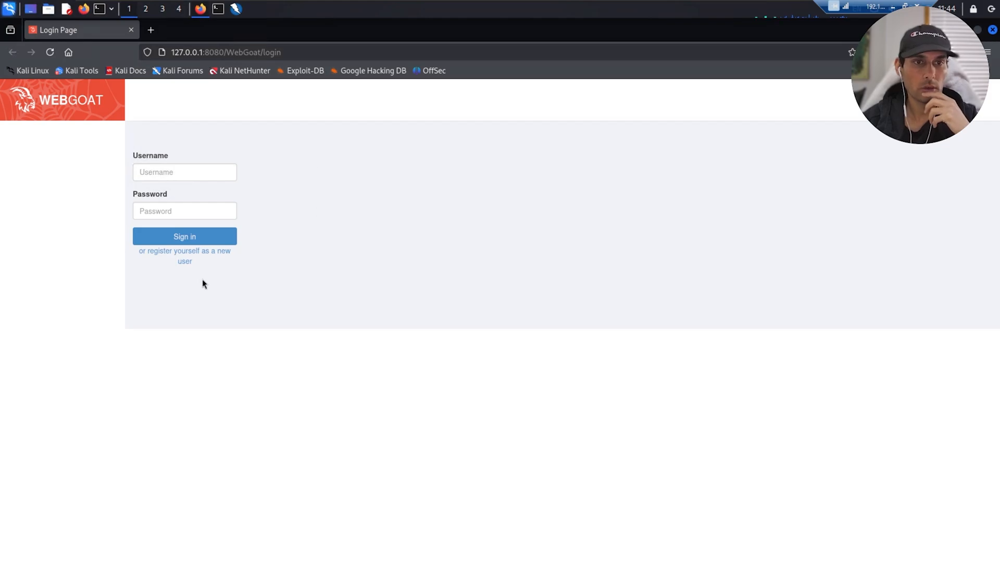
mouse_move(158, 255)
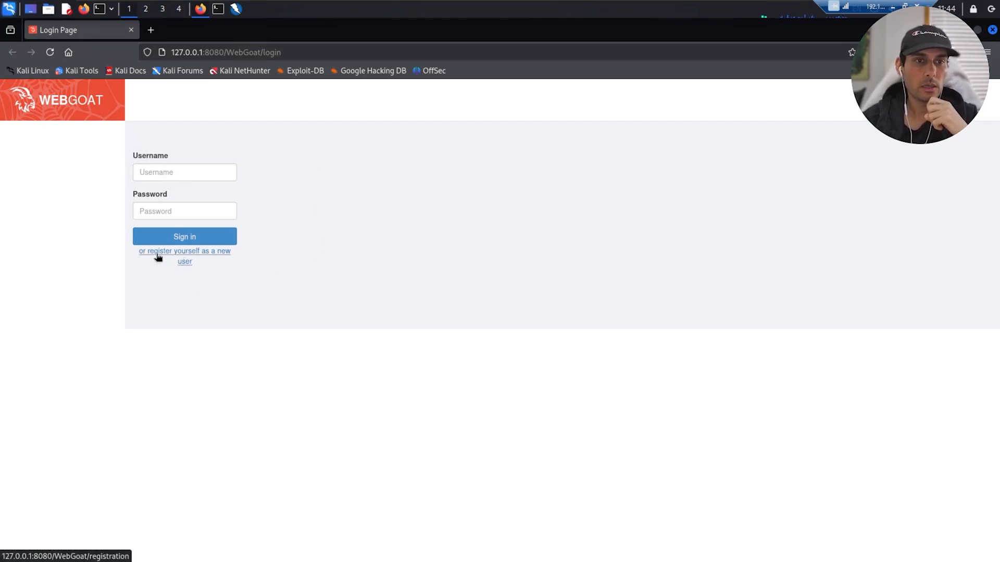
Register user 'testi' with a password, agree to the terms, and decline Firefox's password save.
click(185, 251)
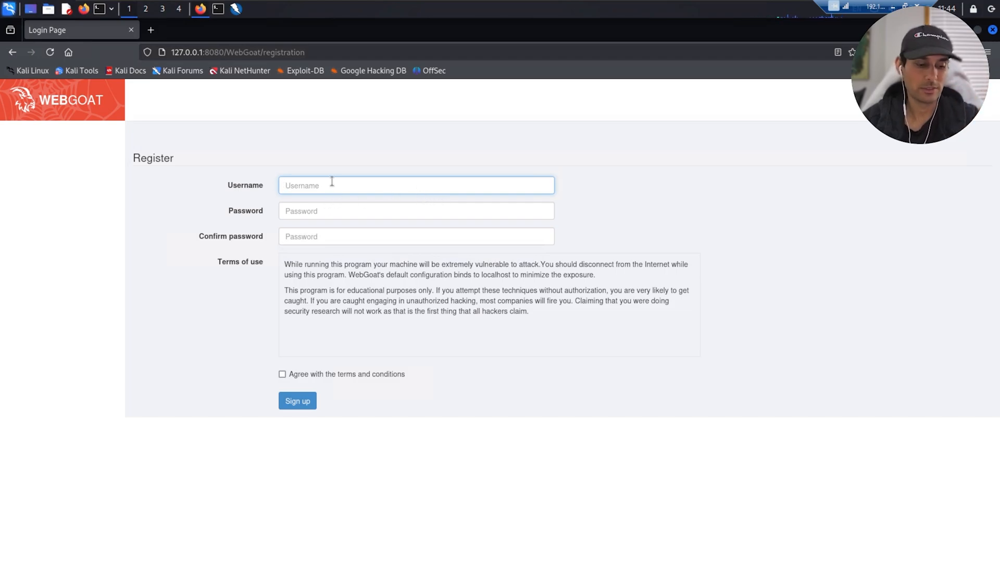
text(testi)
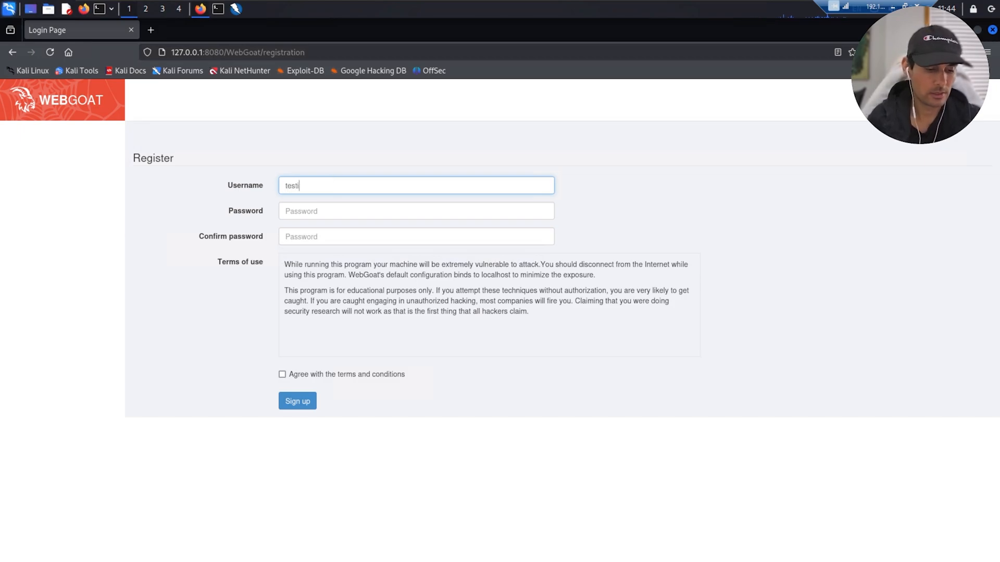
click(416, 211)
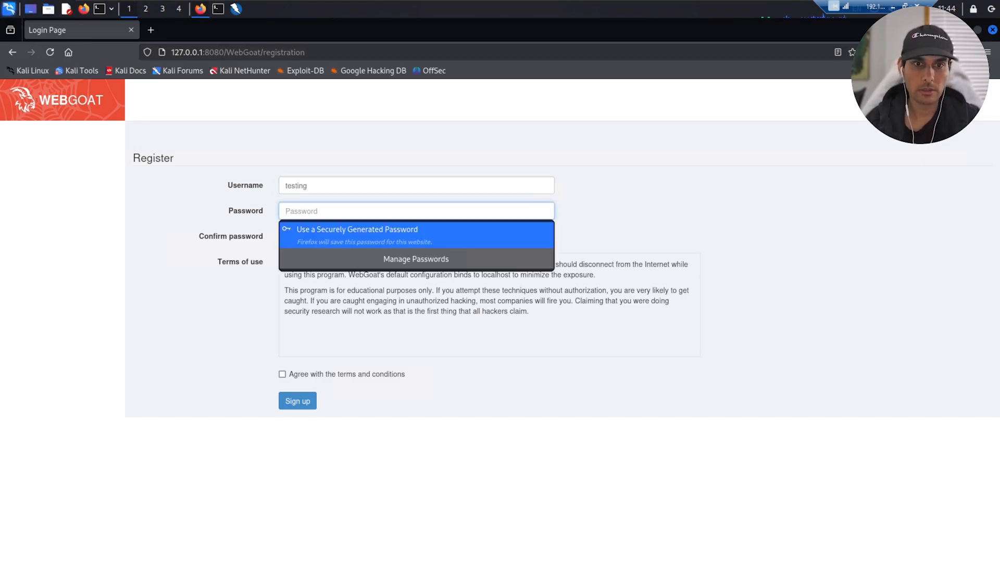
text(•••)
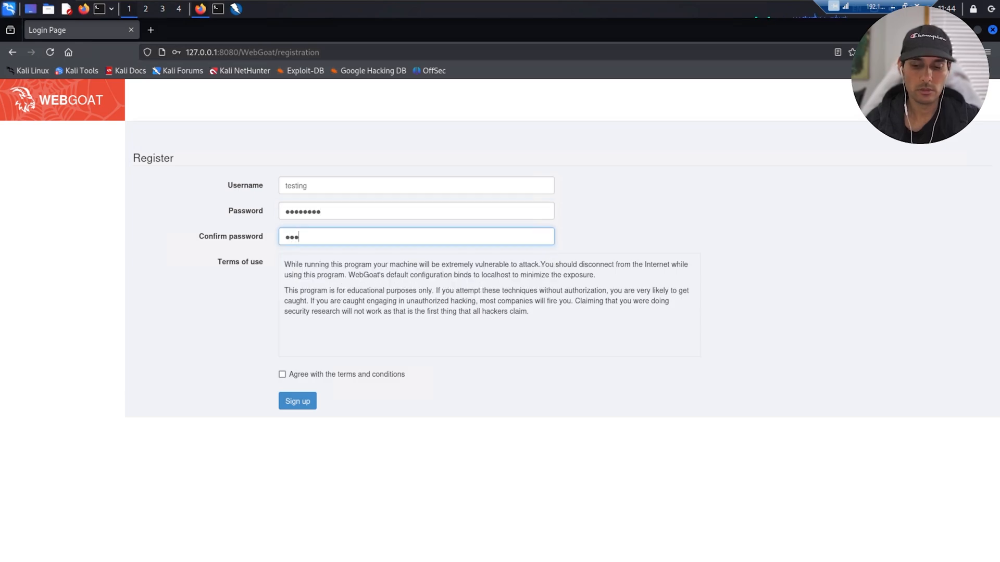
text(••••)
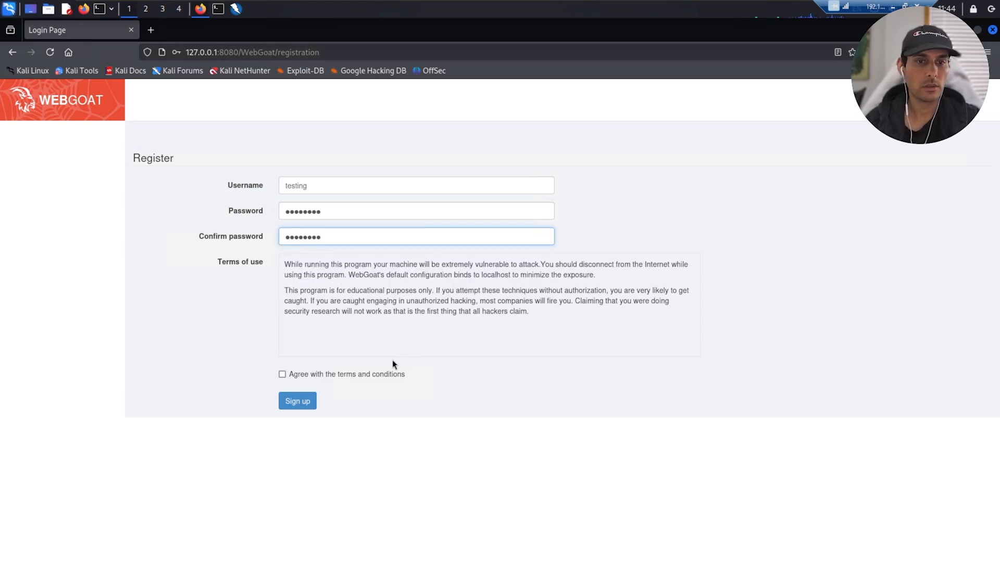
click(297, 401)
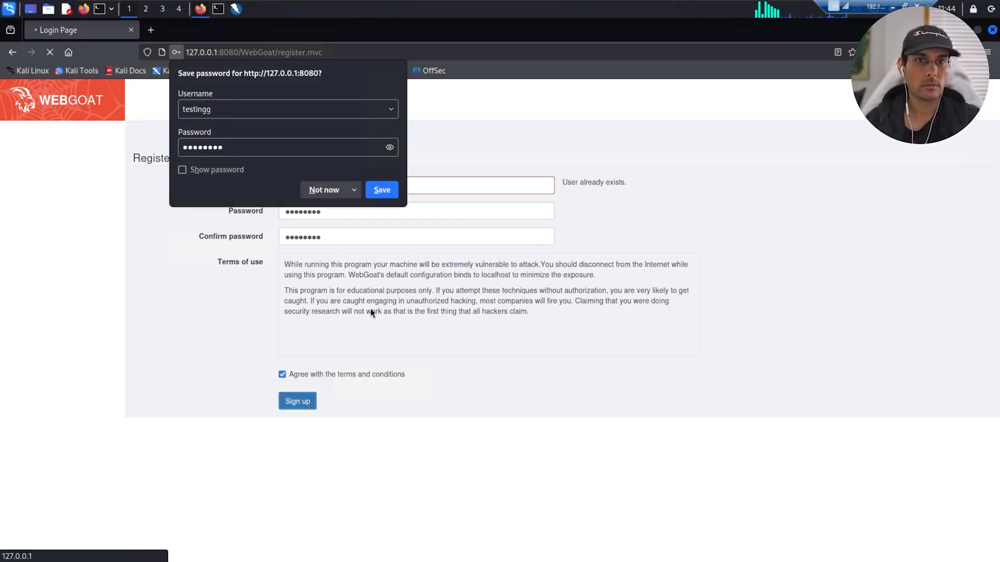
click(297, 401)
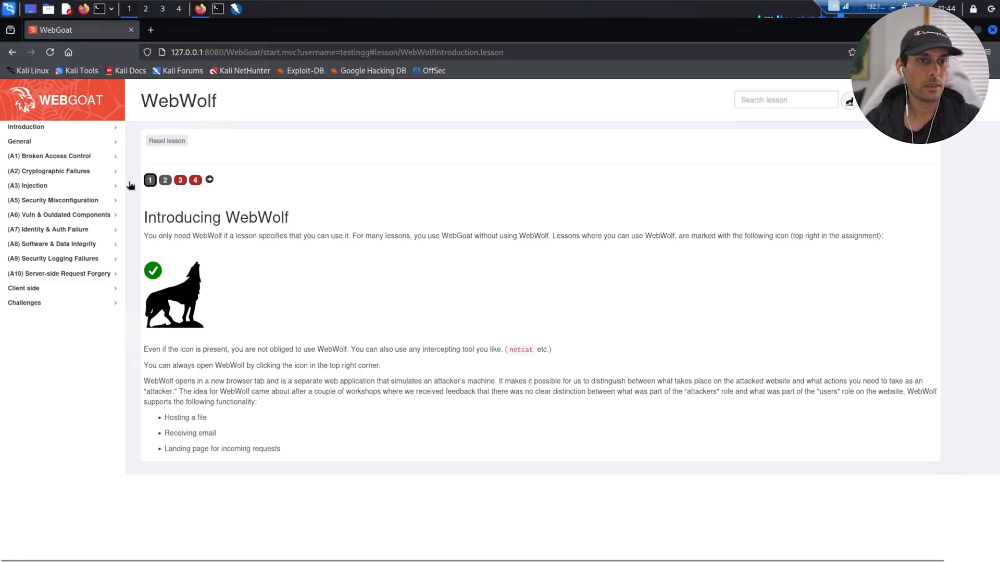
mouse_move(246, 213)
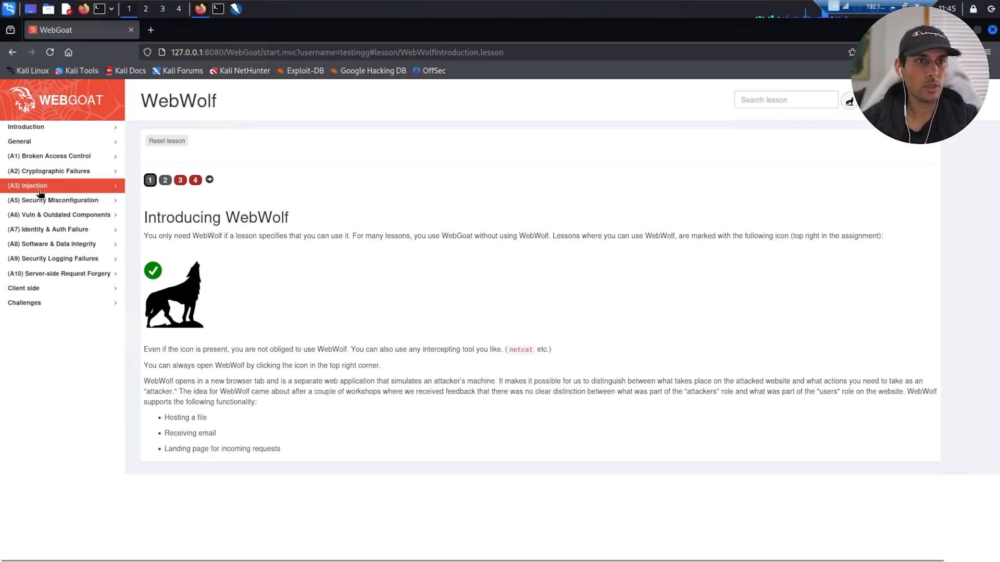
Under (A3) Injection, reach page 7 of the Cross Site Scripting lesson.
click(28, 186)
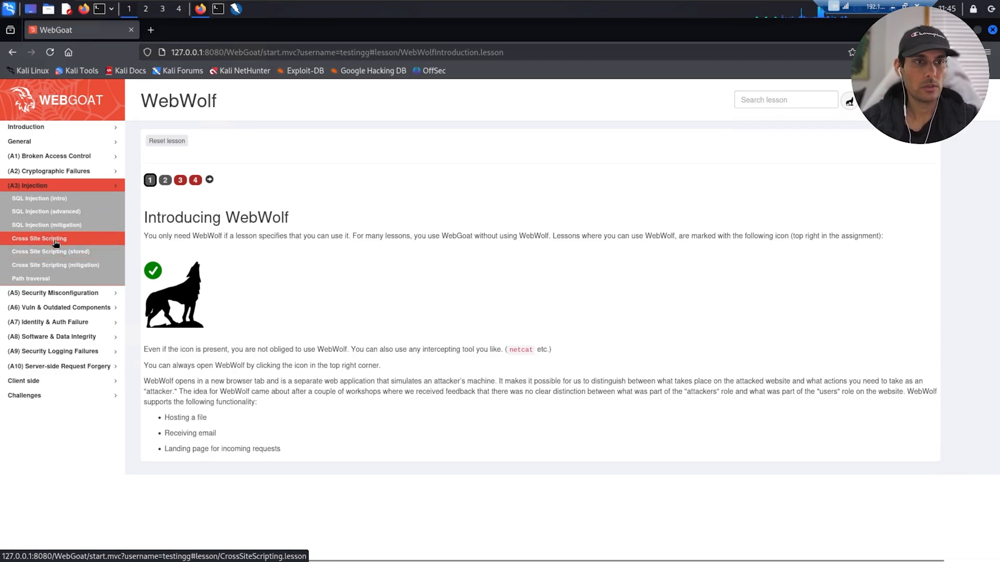
click(40, 237)
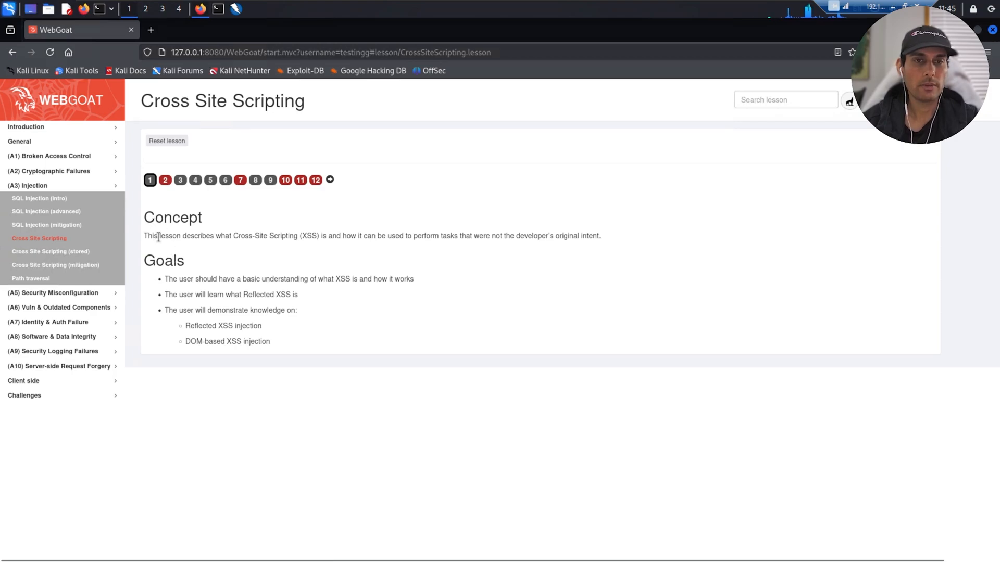
mouse_move(241, 253)
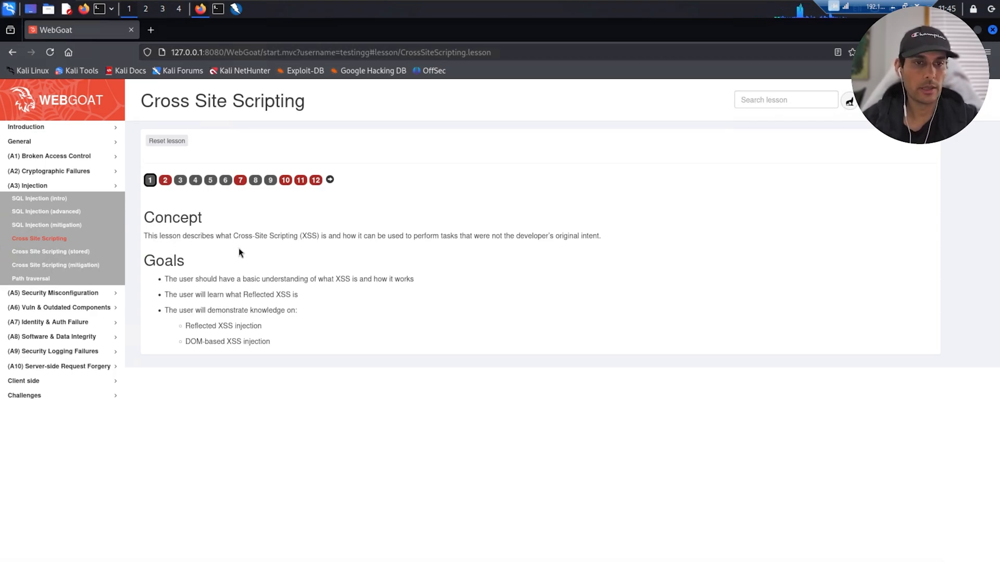
mouse_move(241, 180)
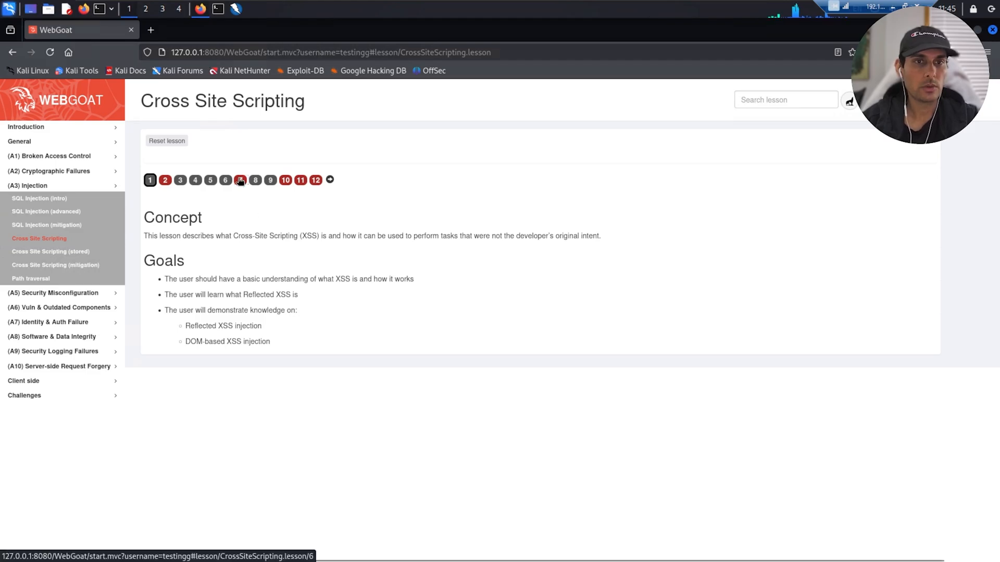
click(254, 180)
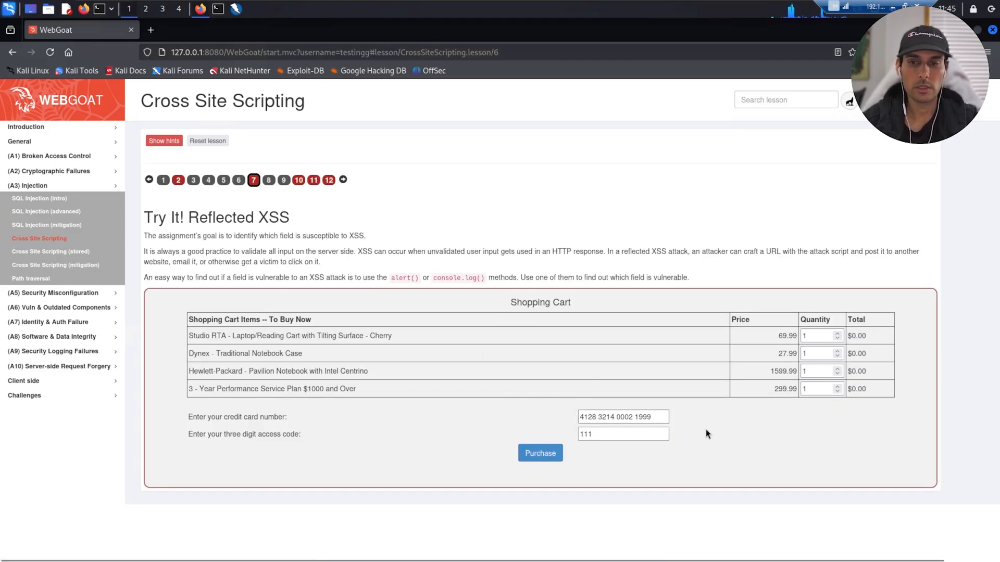
Purchase with <script>alert("Hello World!")</script> in the credit card field and dismiss the alert.
click(622, 417)
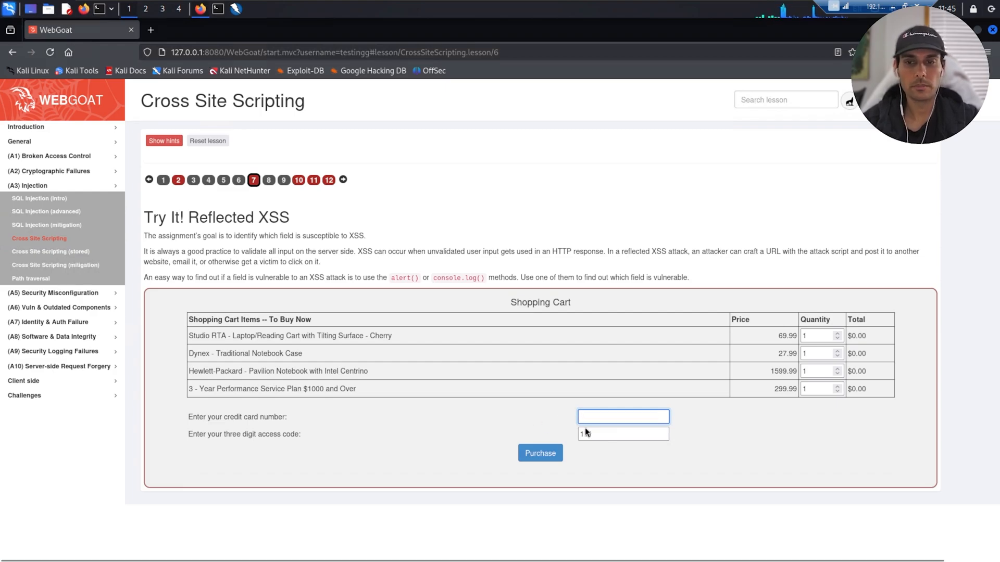
text(11)
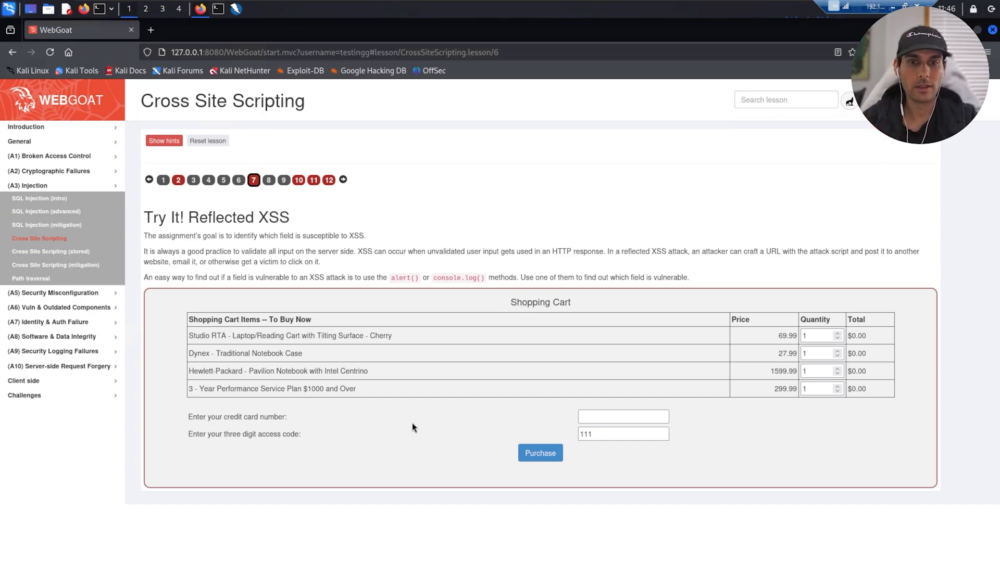
click(623, 417)
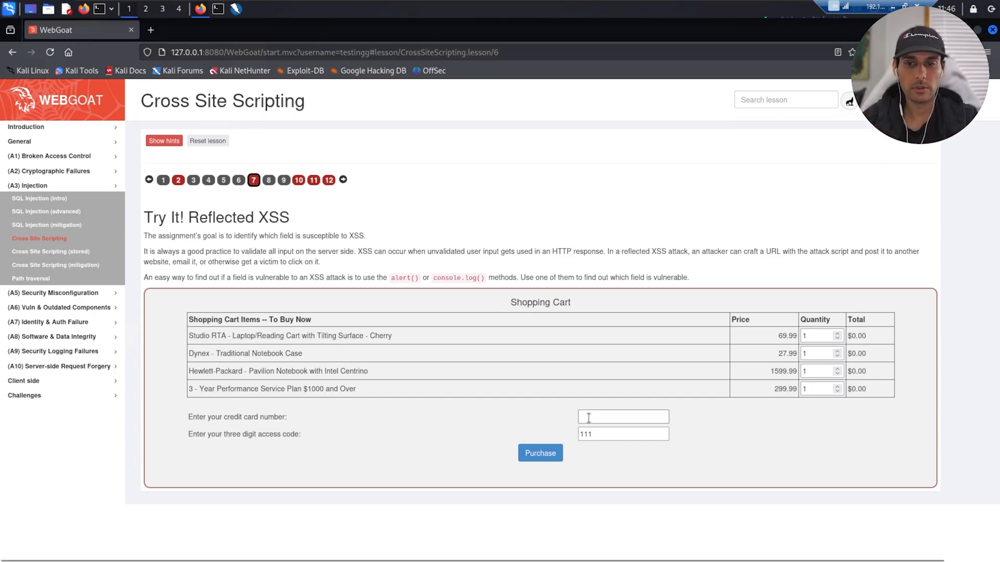
click(623, 416)
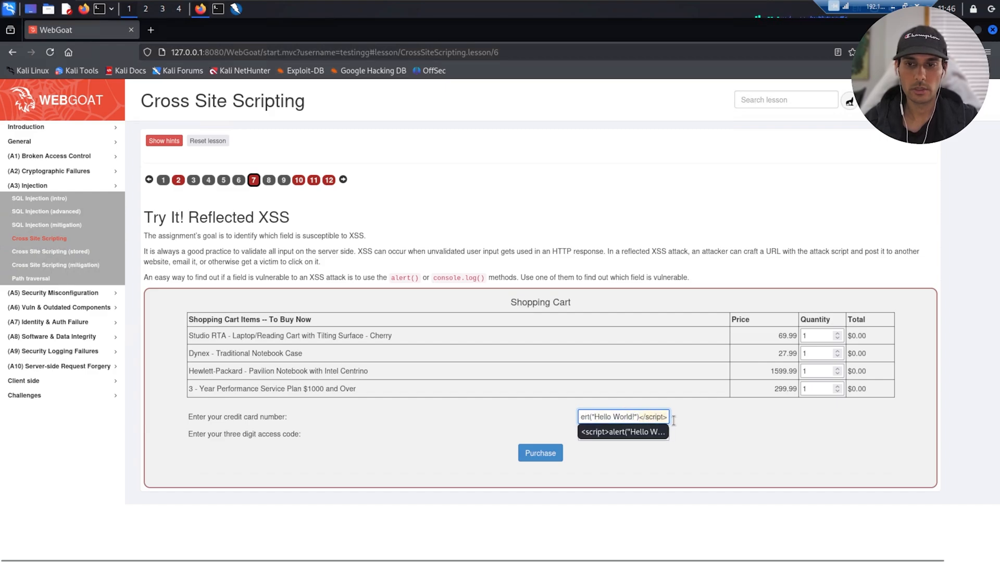
text(111)
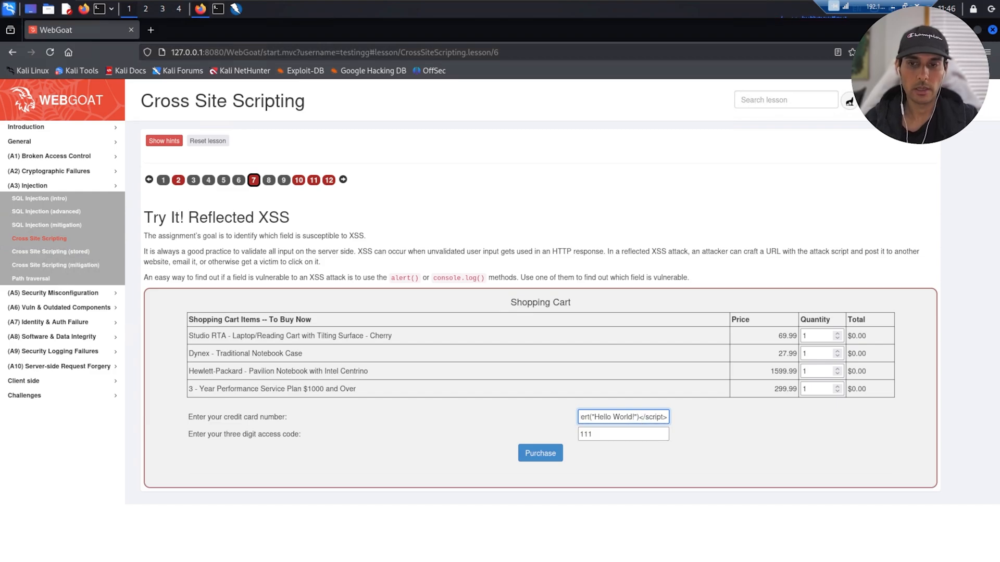
click(539, 453)
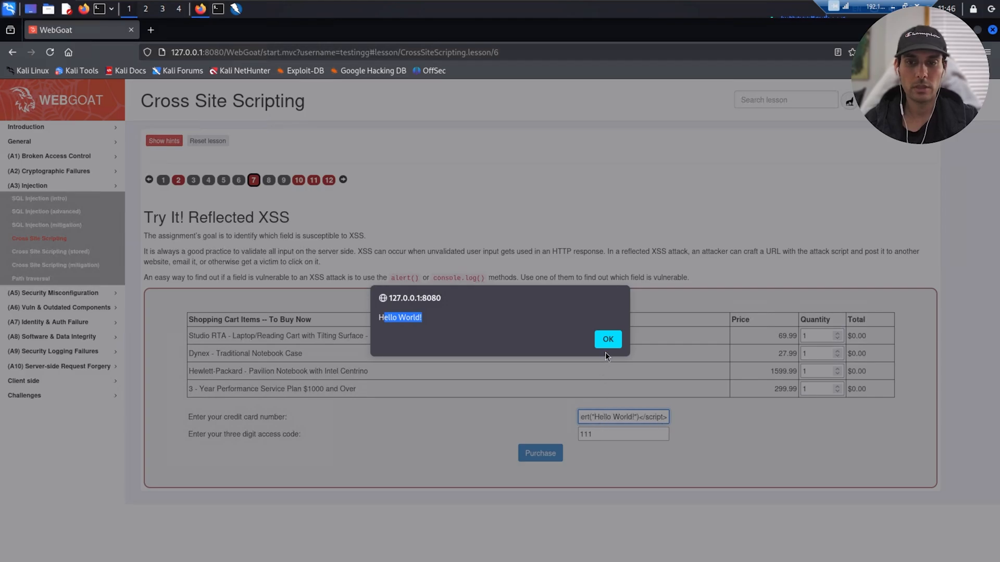
click(606, 338)
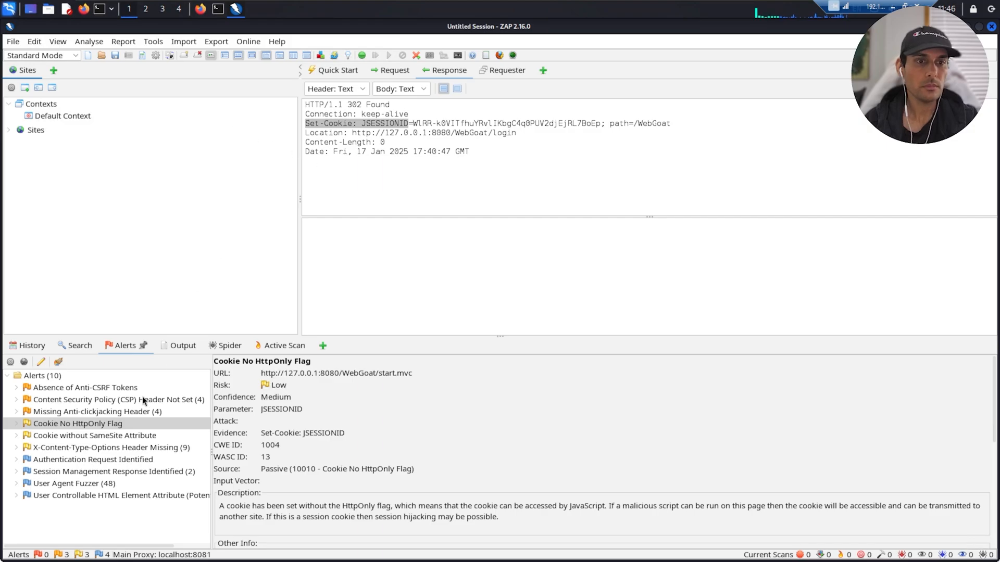
Review the Absence of Anti-CSRF Tokens alert and its flagged register POST request.
click(84, 387)
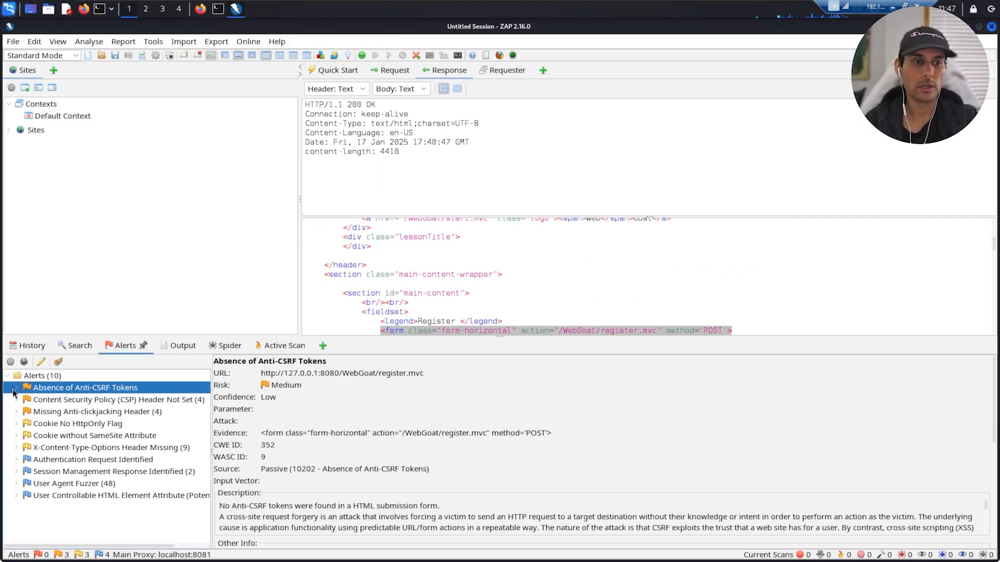
click(13, 388)
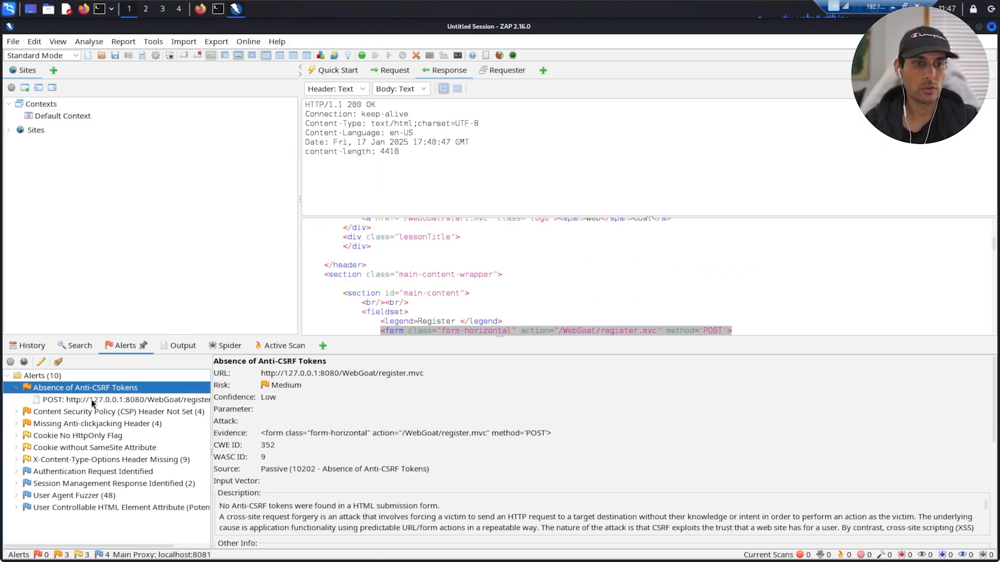
click(16, 411)
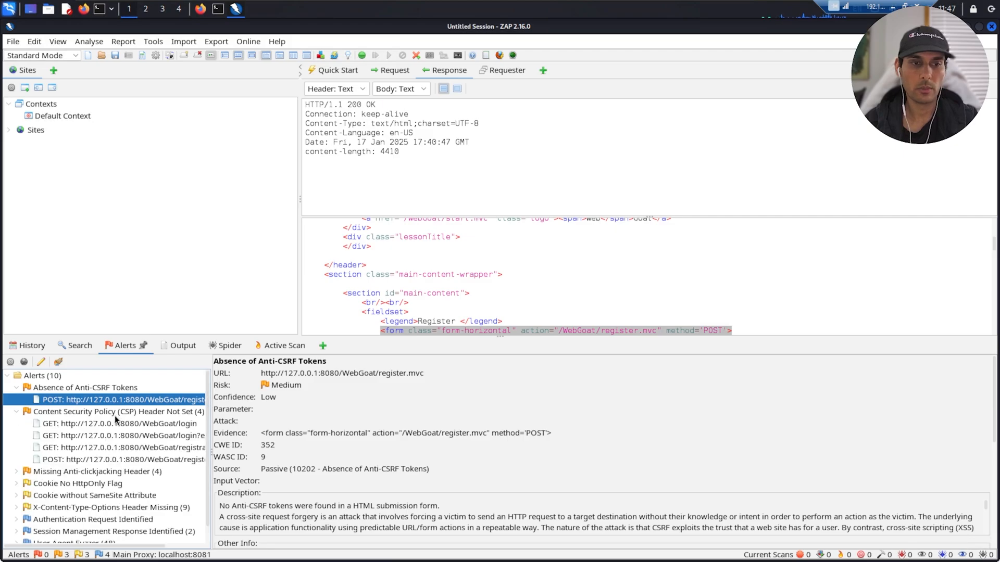
List pages missing a Content Security Policy header and select the content-length value 4418.
click(118, 424)
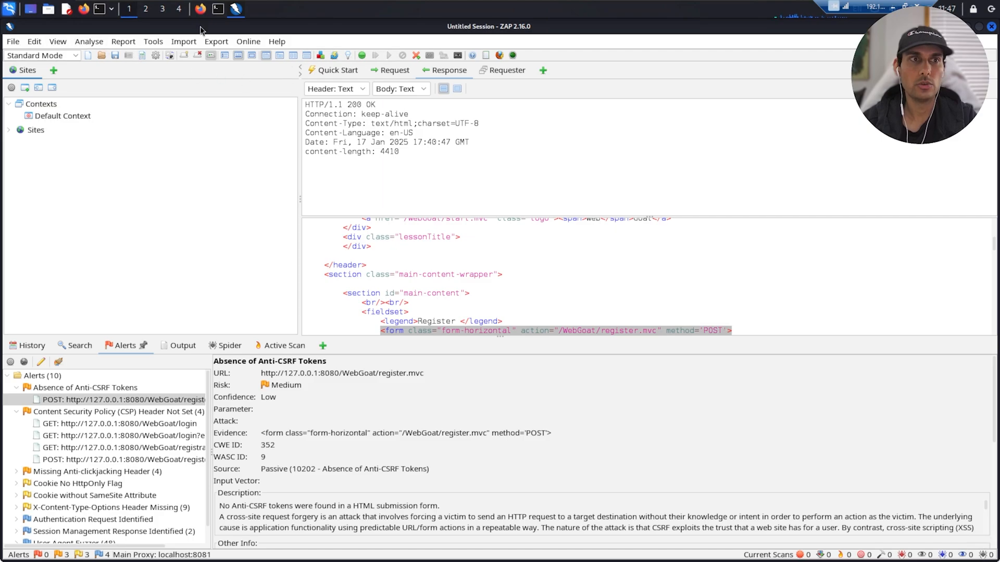
mouse_move(295, 177)
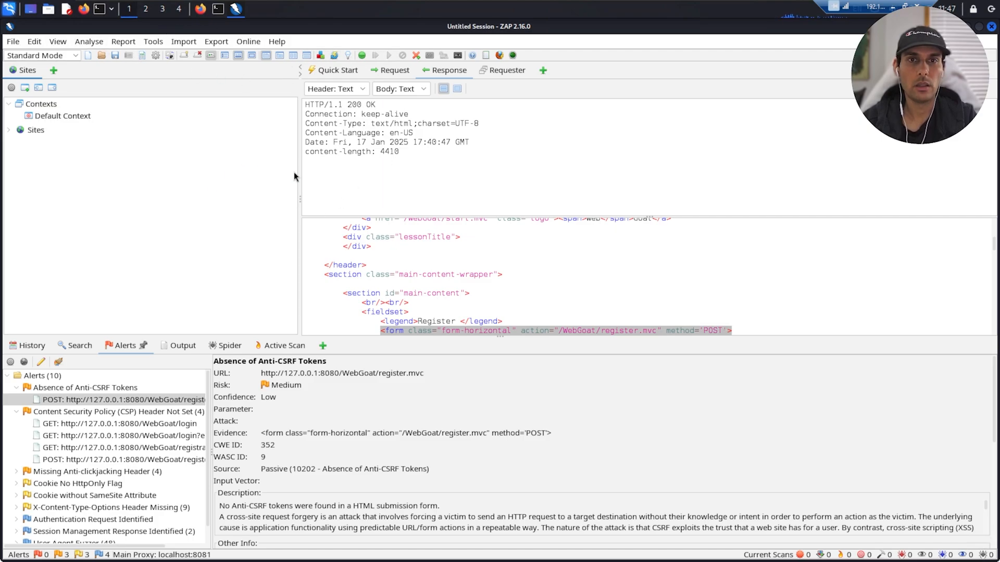
mouse_move(248, 152)
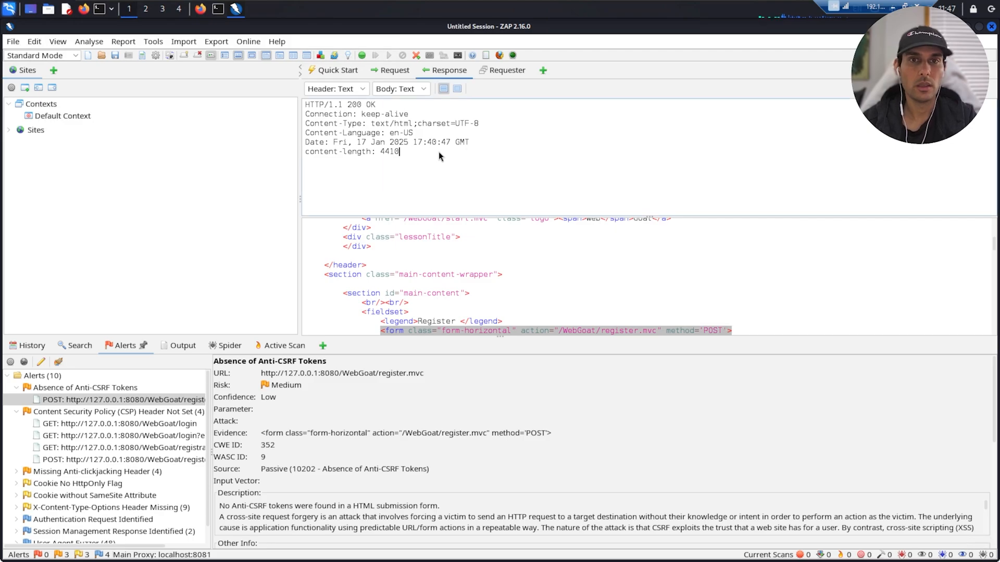
double_click(389, 152)
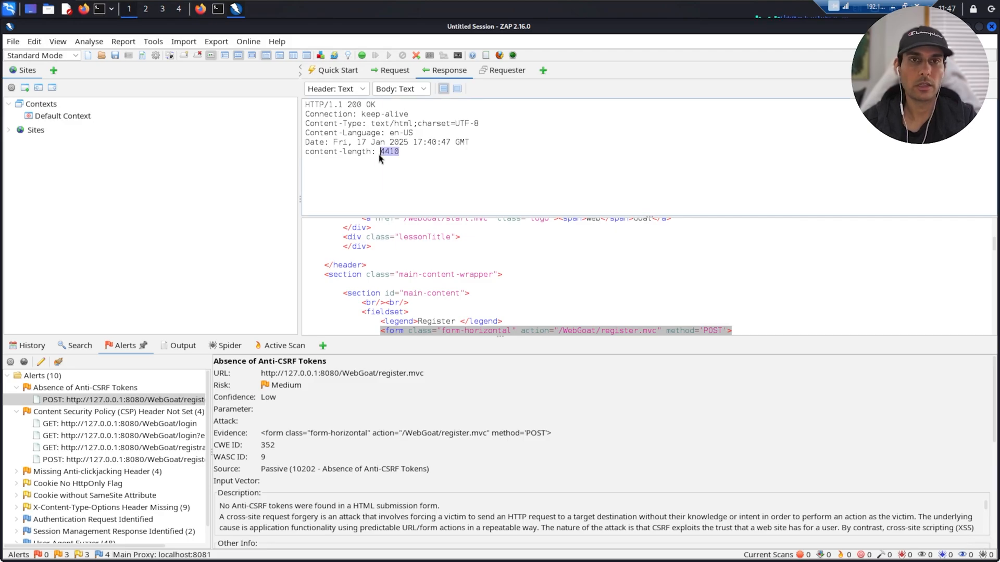